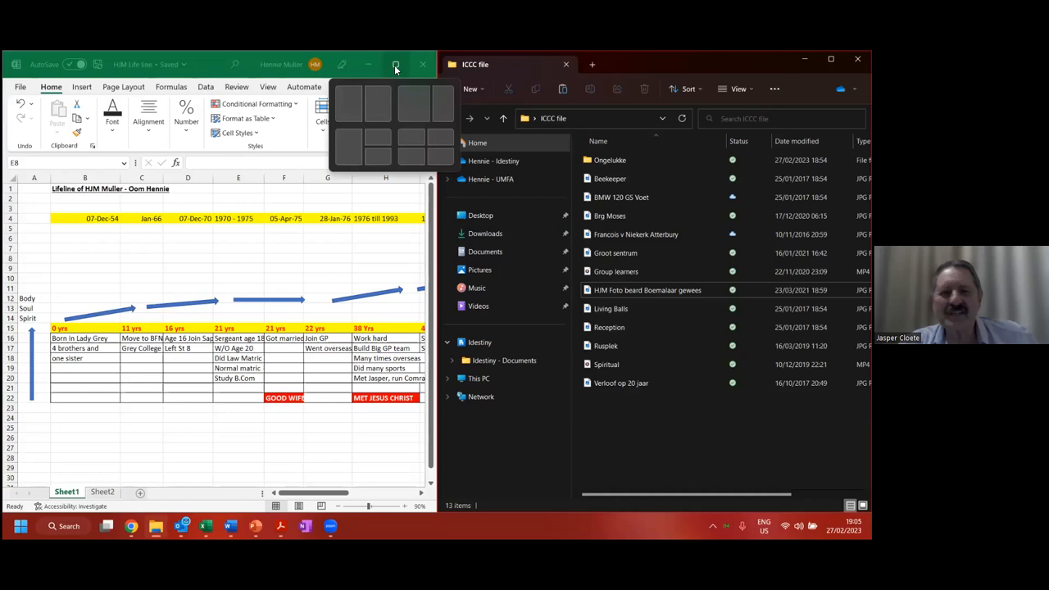
mouse_move(402, 222)
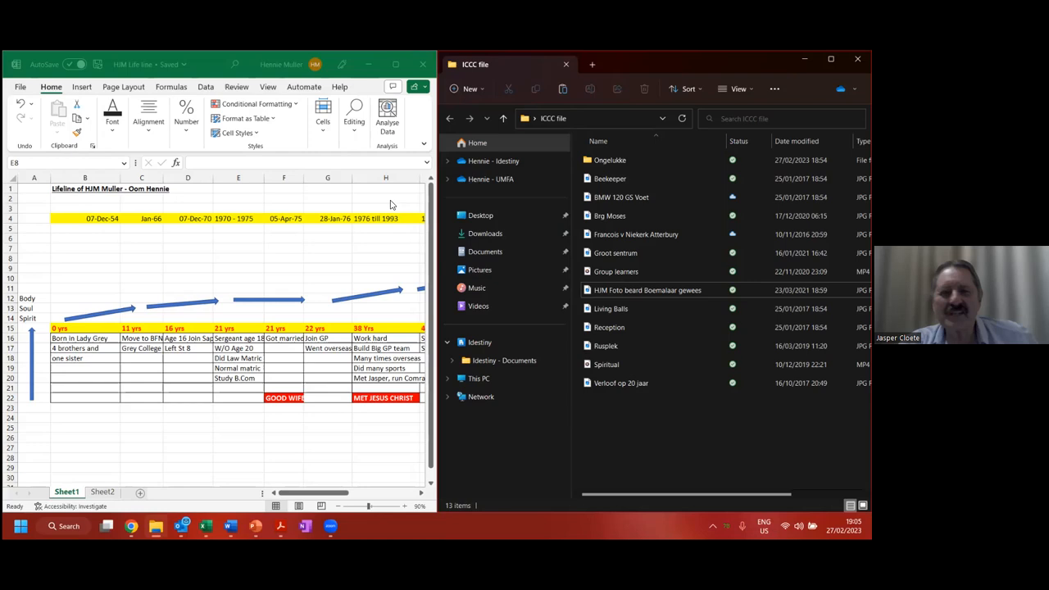
mouse_move(385, 195)
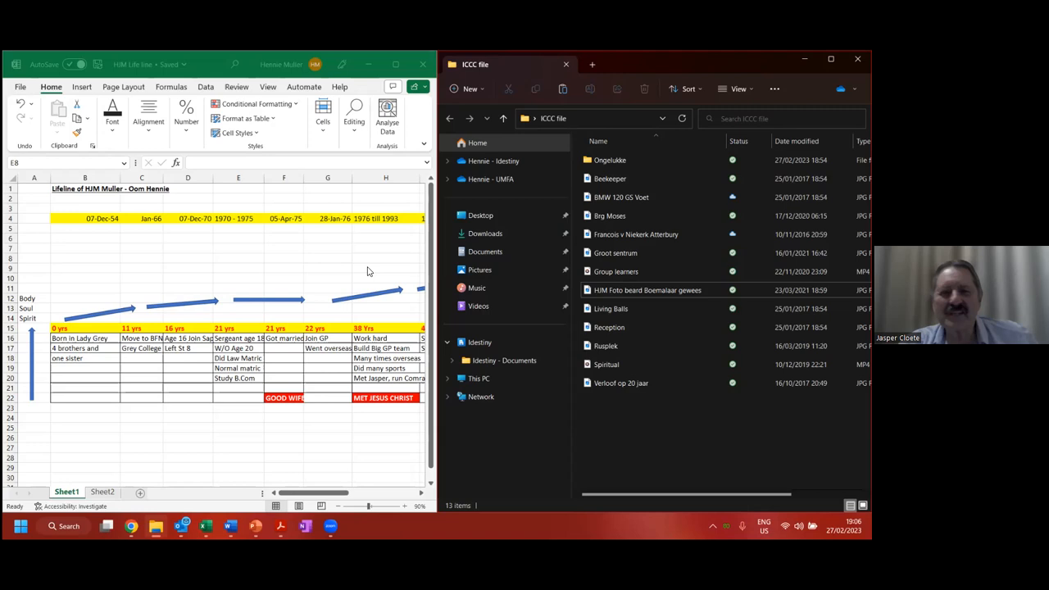
mouse_move(332, 265)
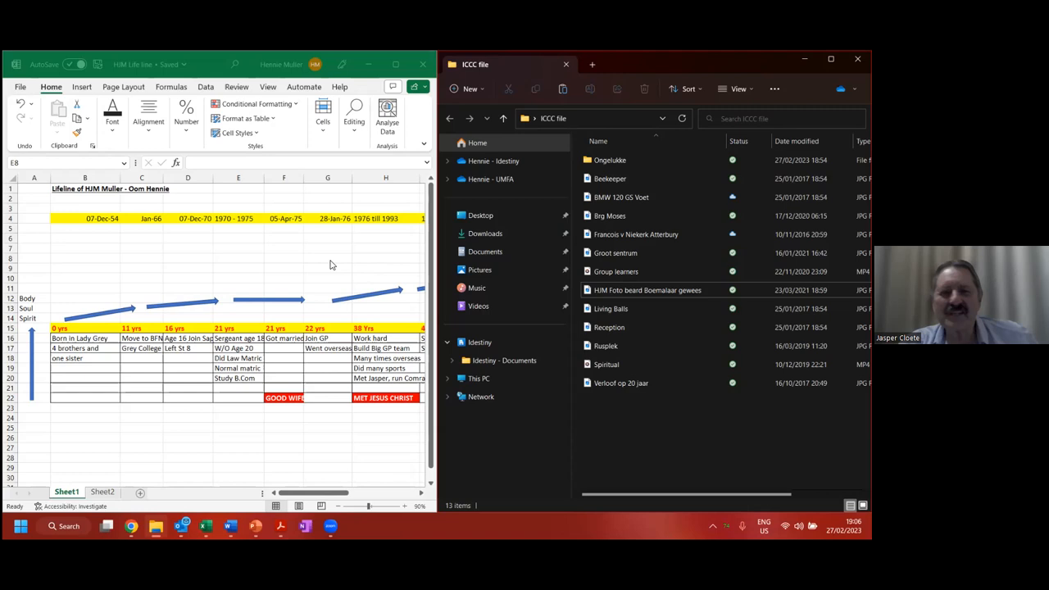
mouse_move(324, 275)
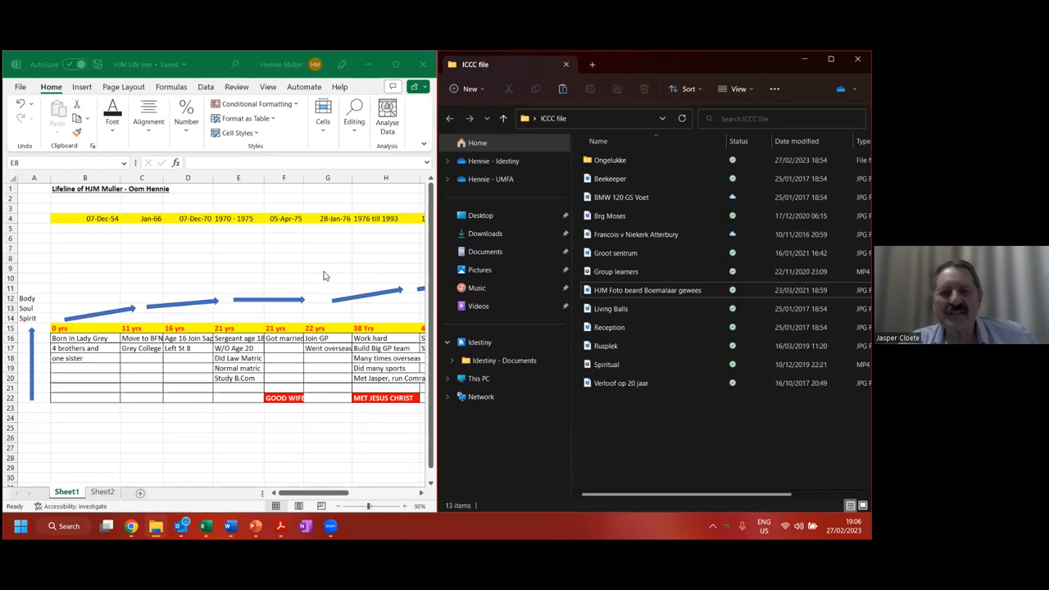
mouse_move(331, 265)
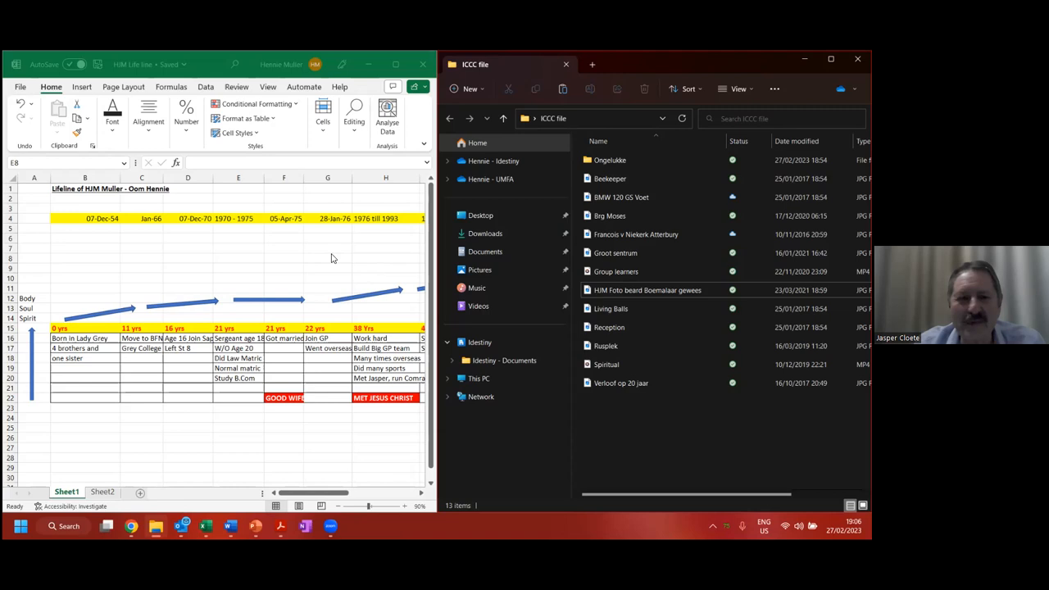
mouse_move(308, 259)
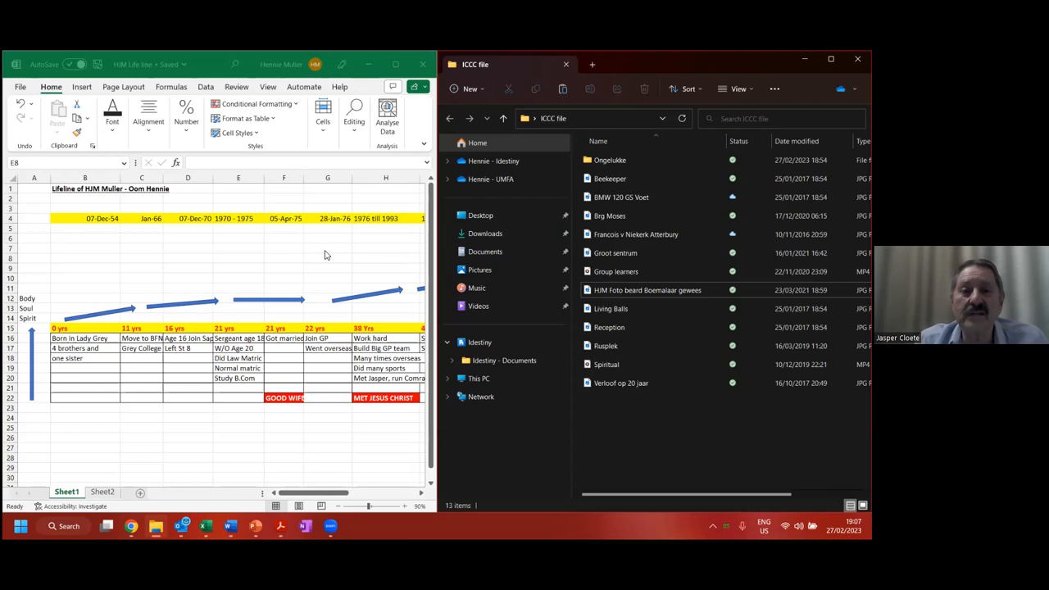
Step: Point out the opening entries of the HJM life line sheet
left_click(237, 258)
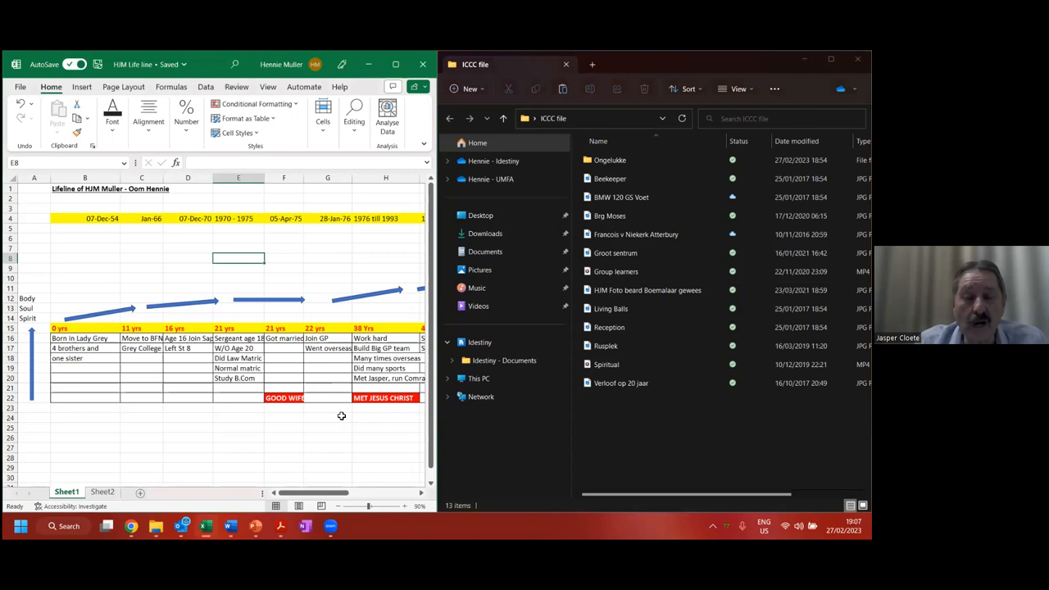
left_click(328, 417)
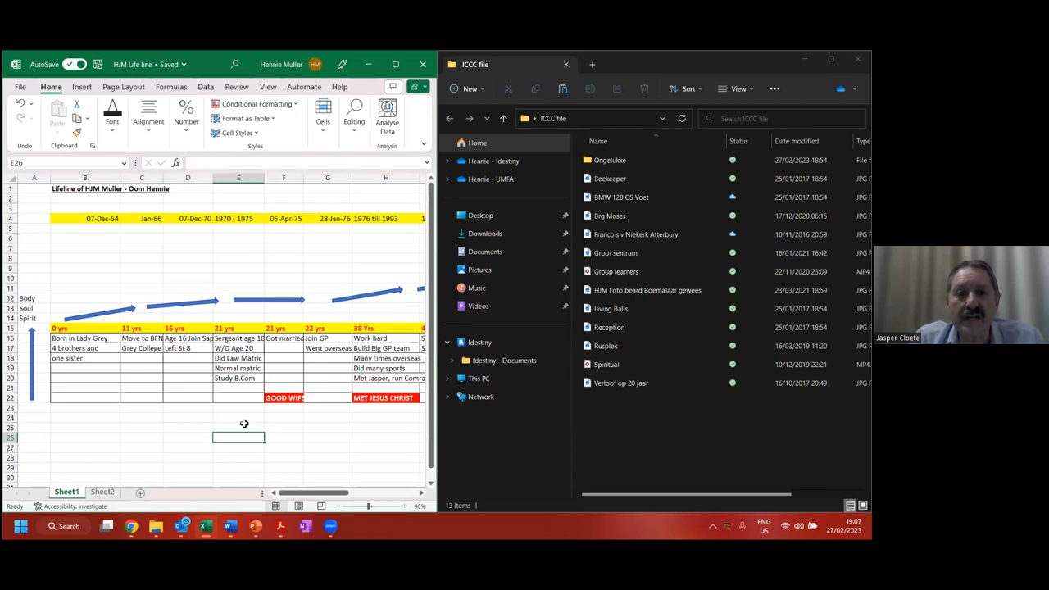
mouse_move(249, 423)
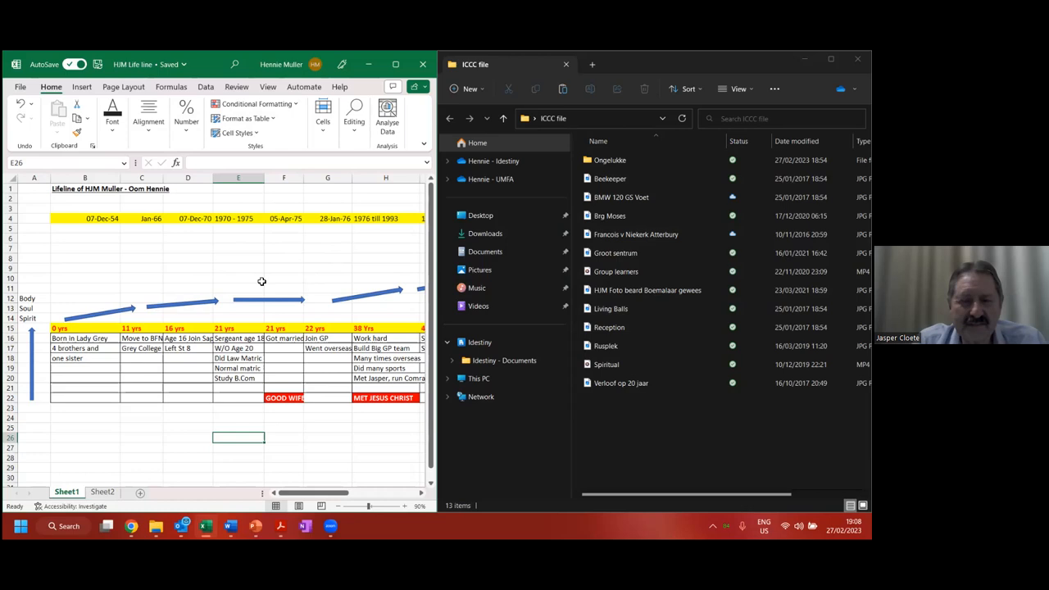
left_click(237, 268)
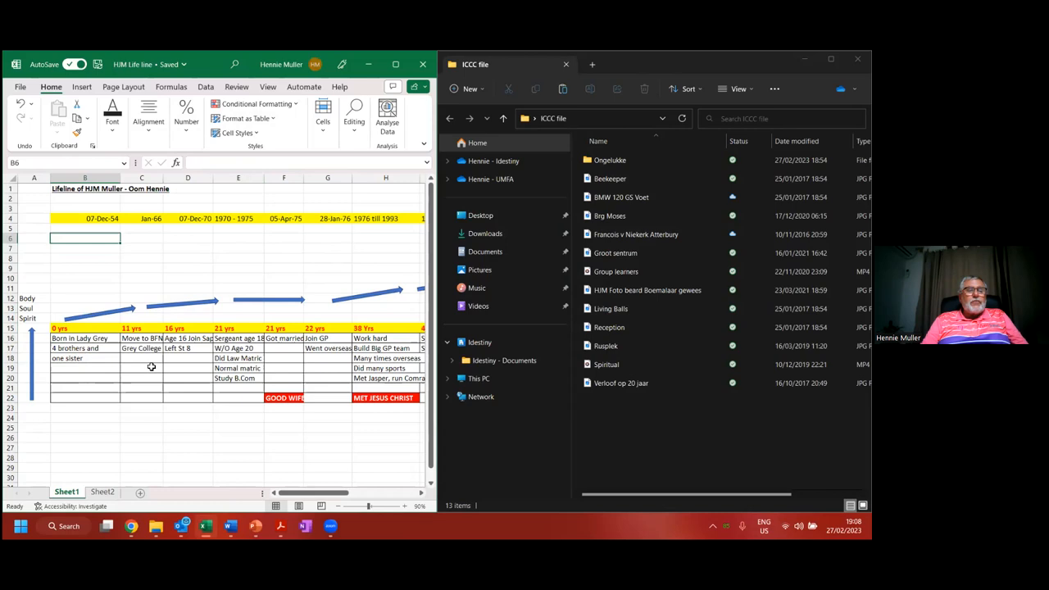
Step: Walk through the 11, 16 and 21 yrs stages and the Sergeant age 18 entry in row 15
left_click(142, 328)
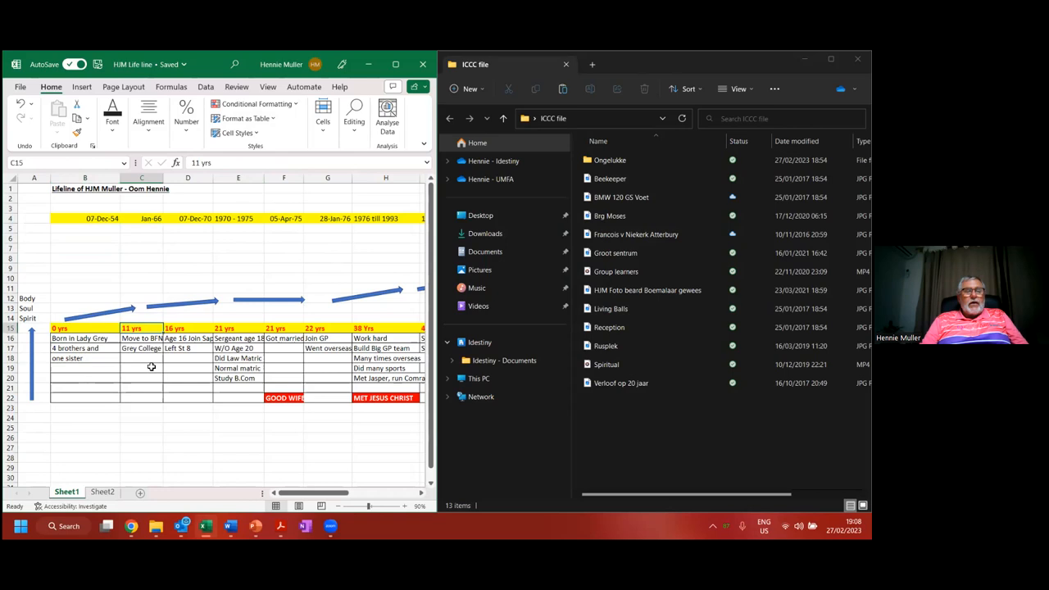
left_click(187, 328)
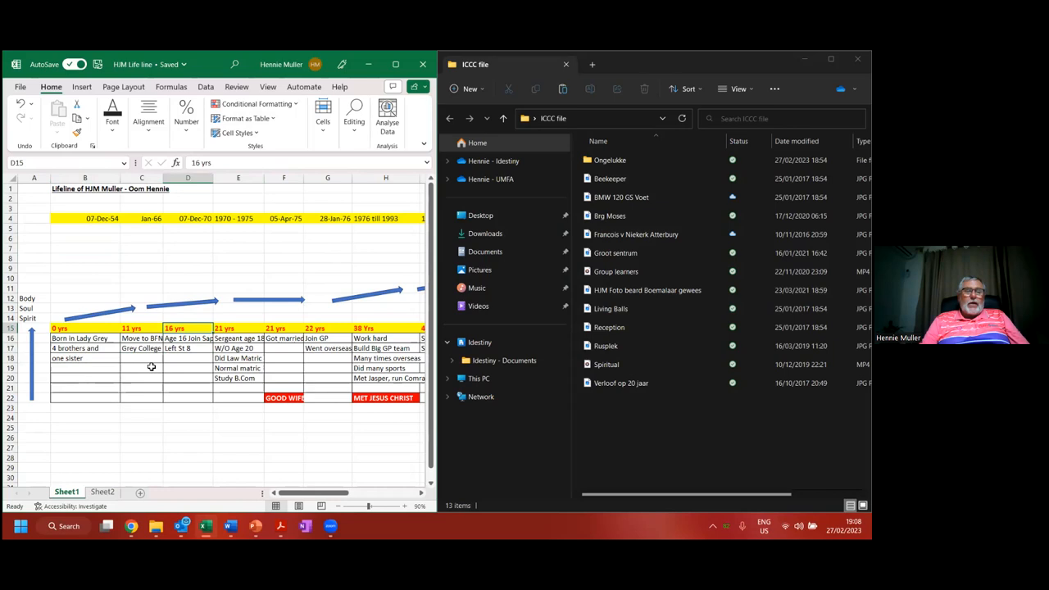
left_click(238, 328)
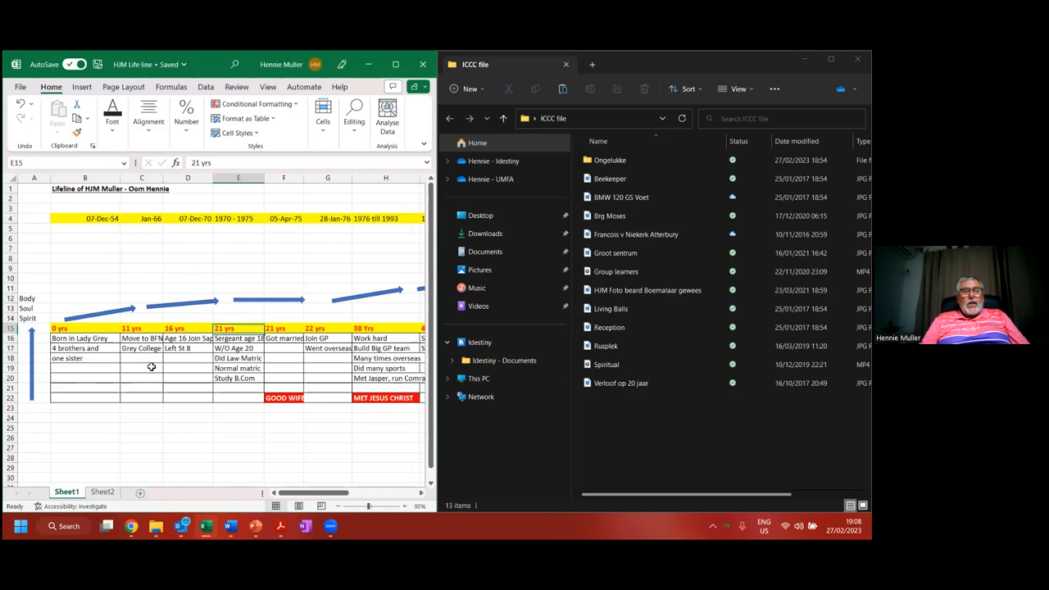
left_click(237, 338)
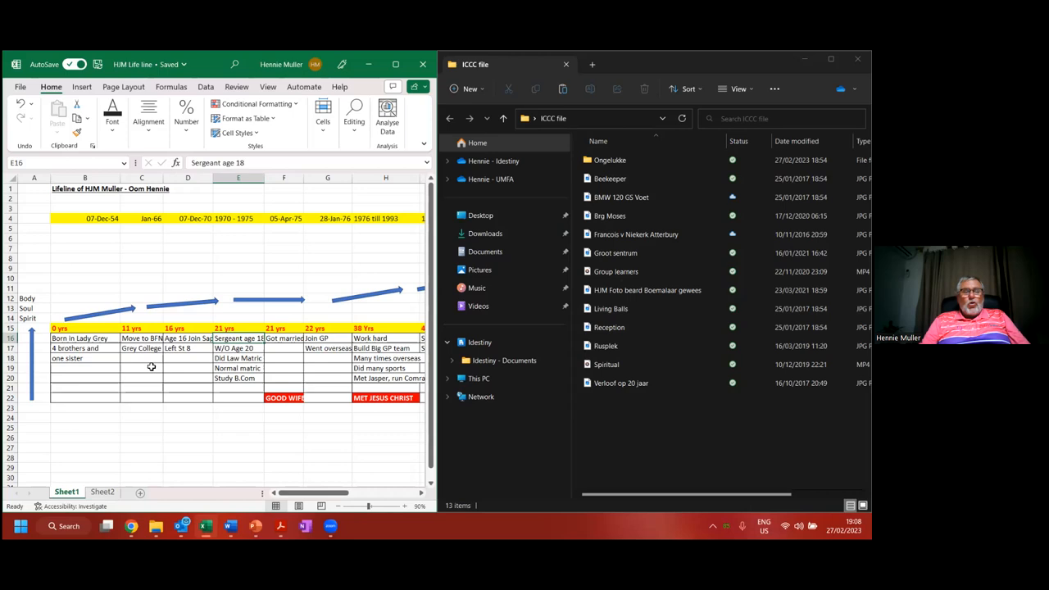
left_click(284, 328)
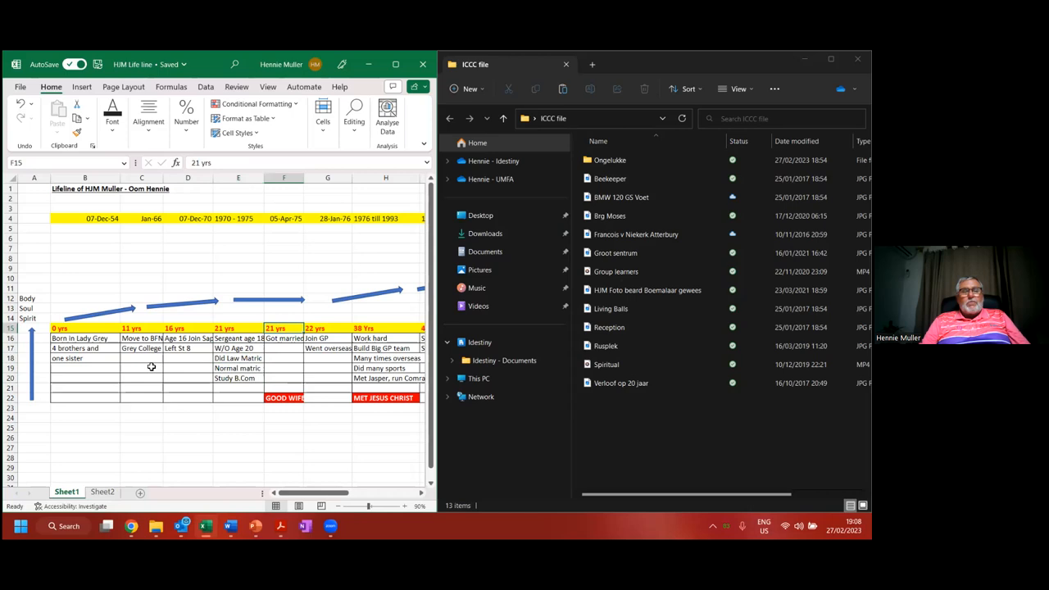
left_click(328, 328)
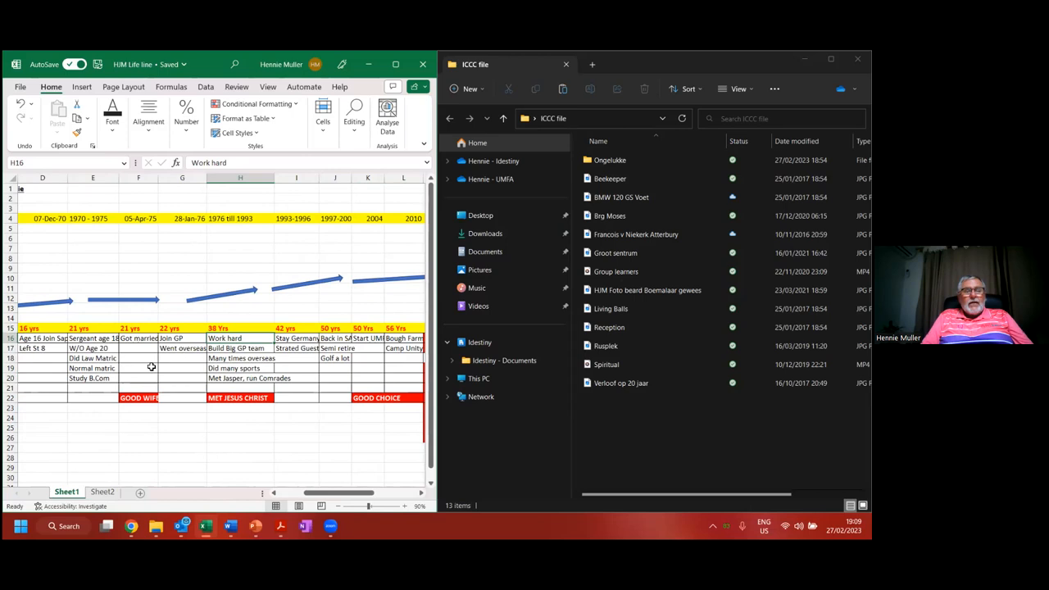
Step: Point out the sports, Comrades running and MET JESUS CHRIST milestones on the timeline
left_click(240, 368)
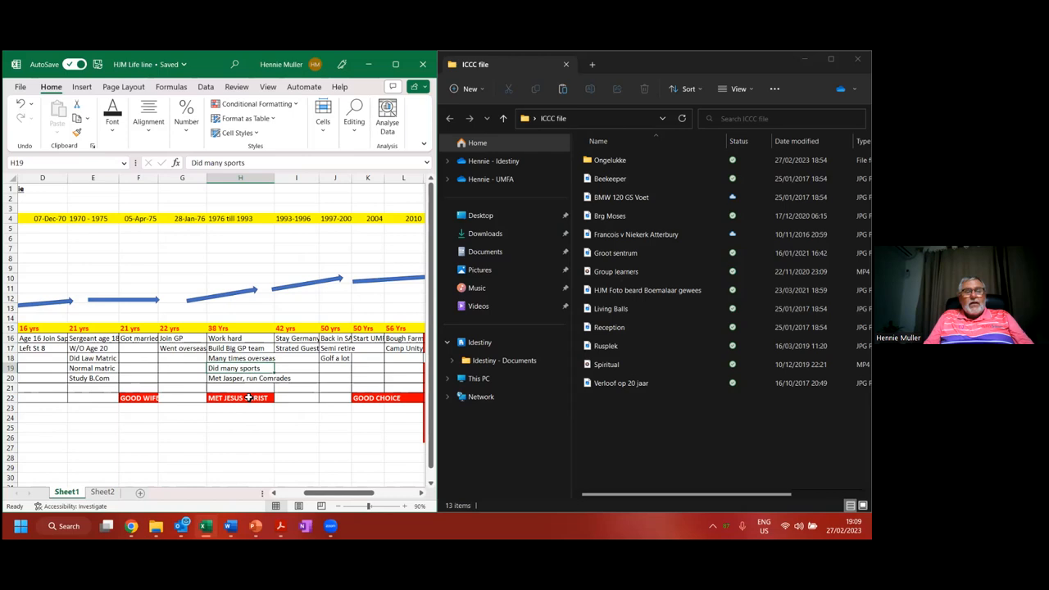
left_click(240, 378)
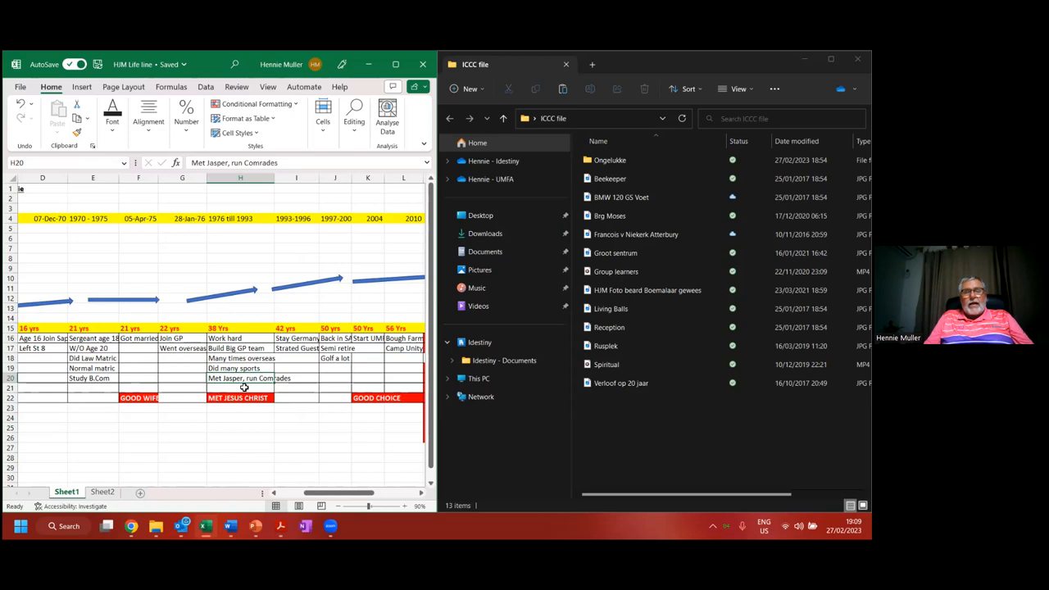
left_click(240, 398)
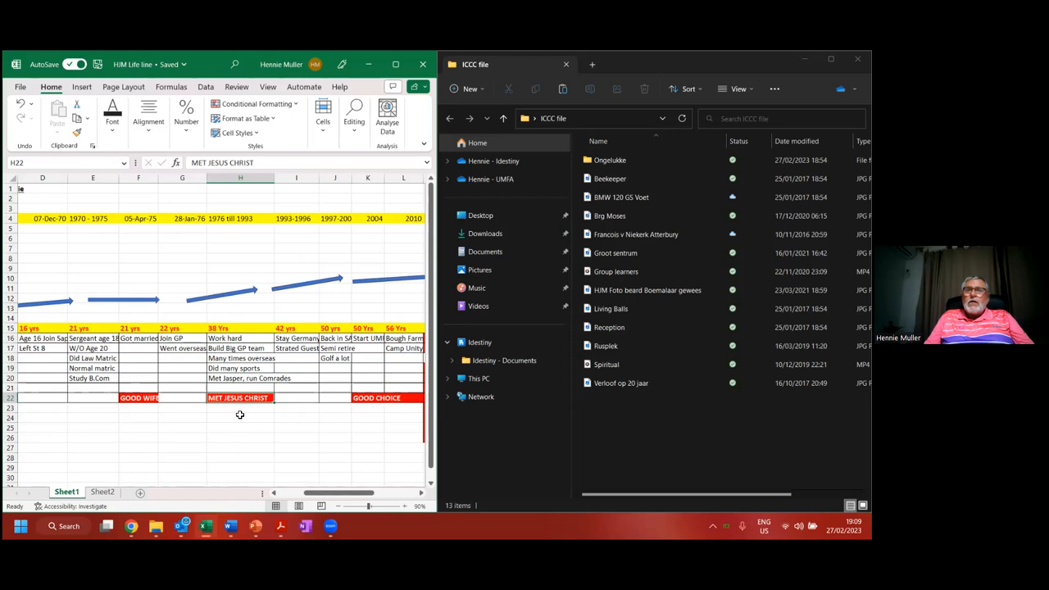
mouse_move(259, 295)
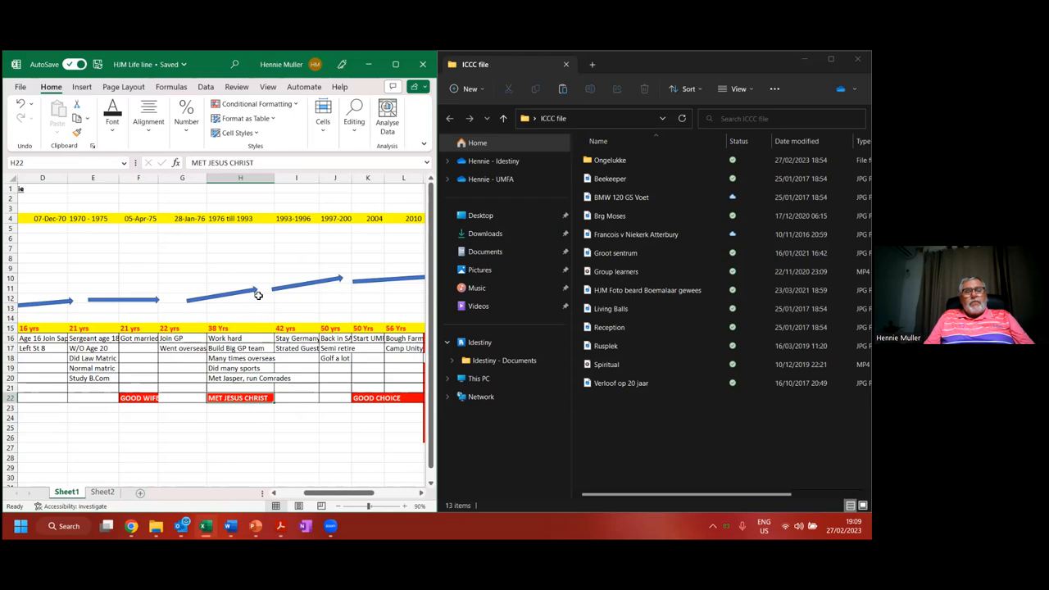
left_click(296, 348)
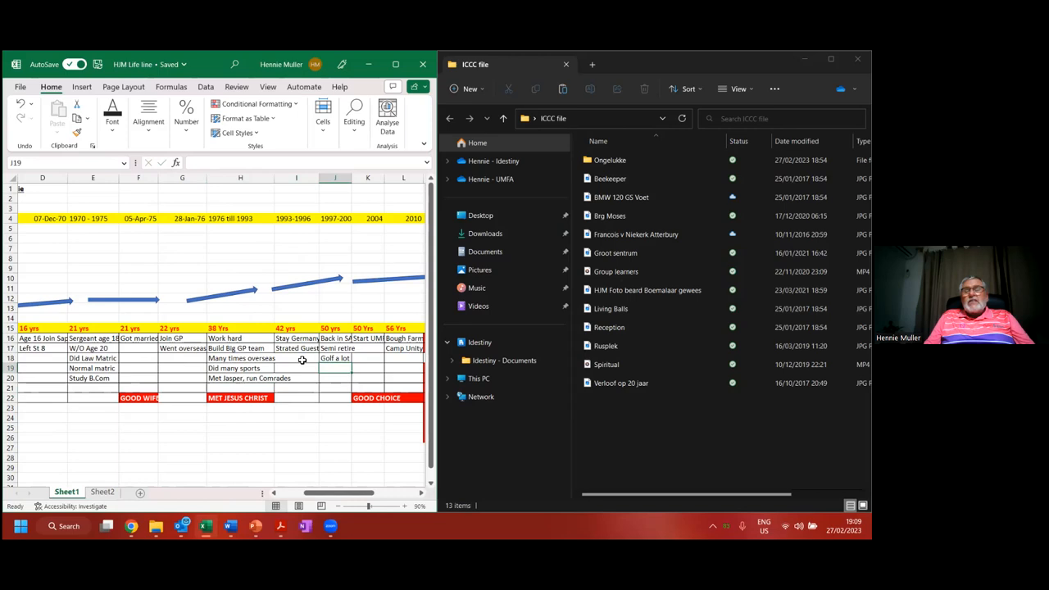
left_click(334, 339)
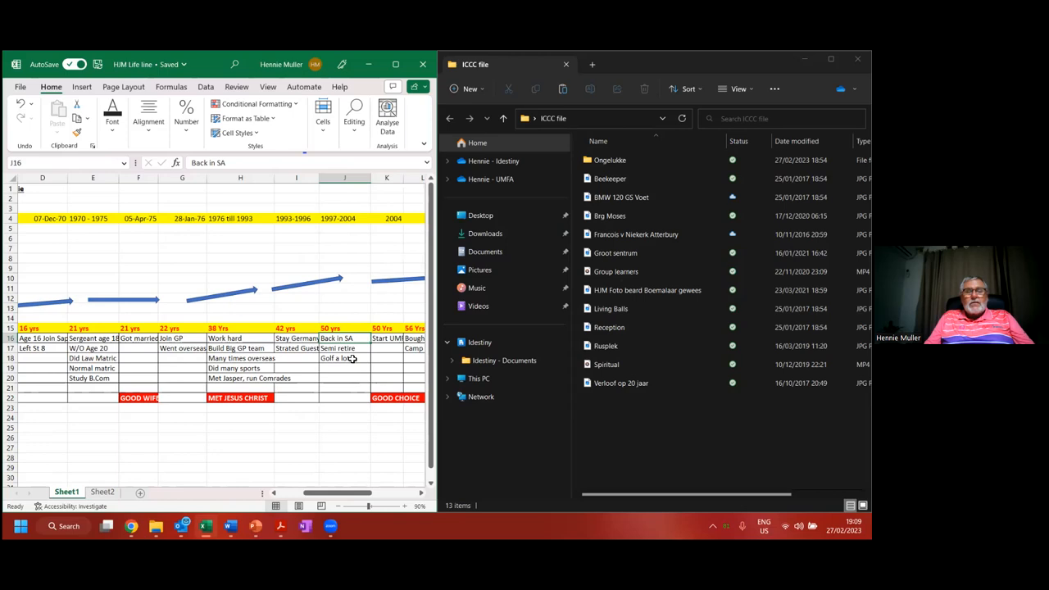
Step: Bring the later years into view and highlight the 2014 milestone and Died entry at 60 years
scroll("right", 3)
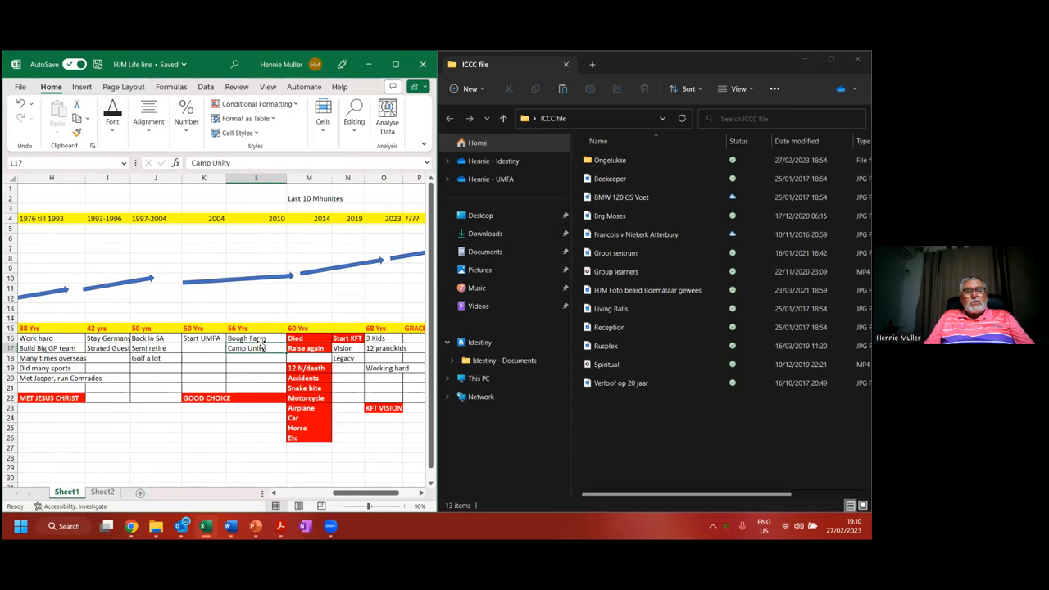
left_click(322, 218)
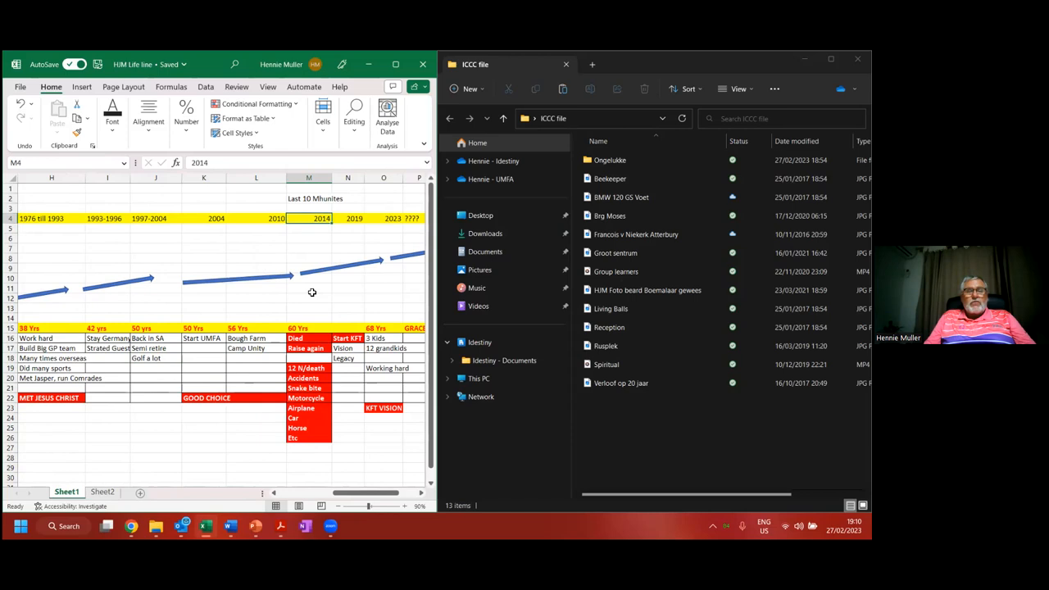
left_click(308, 338)
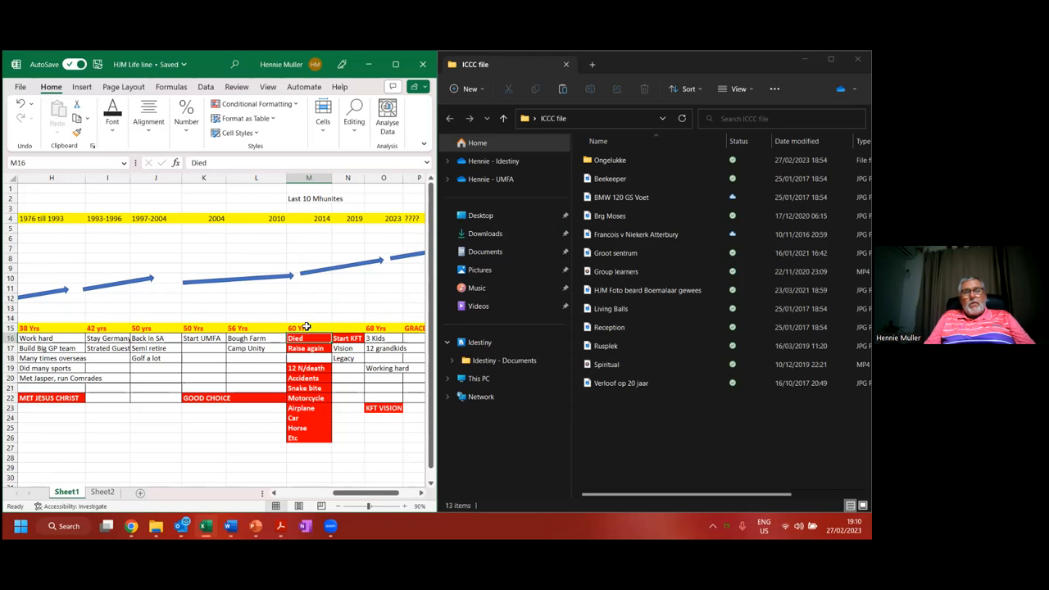
mouse_move(318, 348)
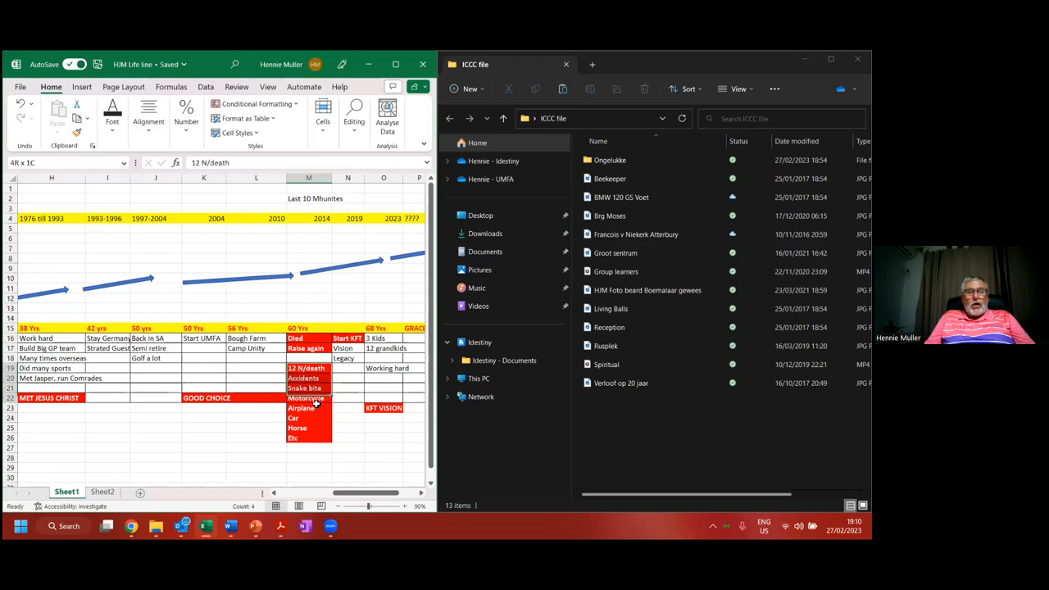
Step: Show the timeline's end with the Legacy entry and ???? year marker, then leave the Ongelukke folder showing
scroll("right", 3)
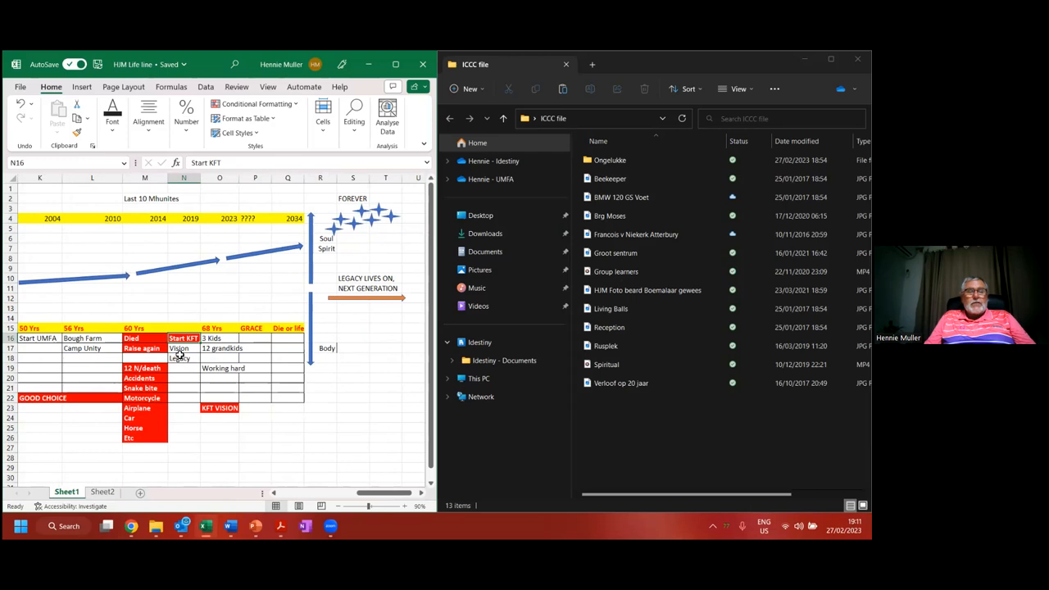
left_click(179, 359)
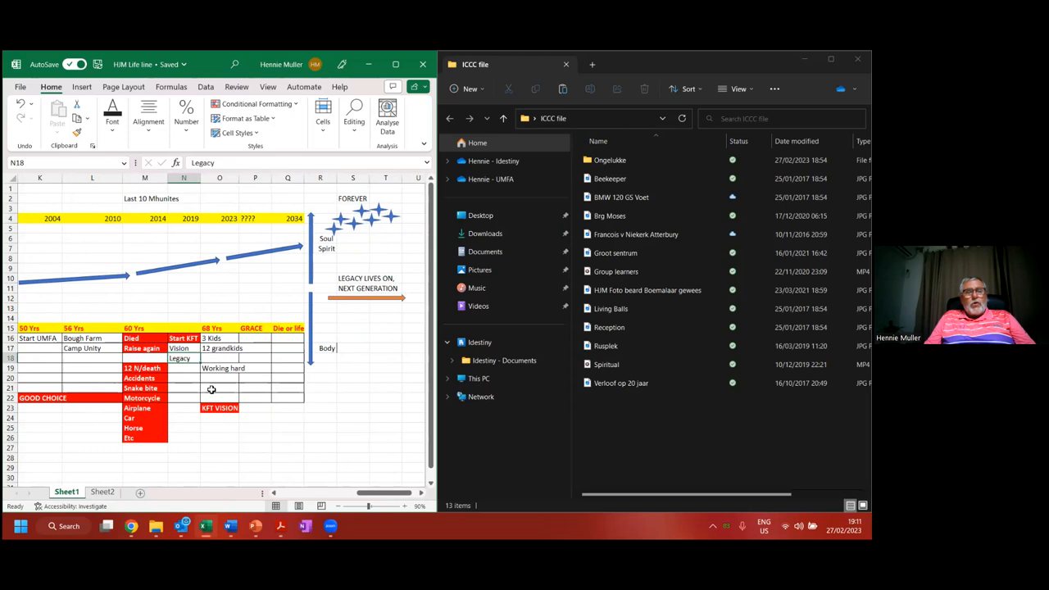
left_click(220, 407)
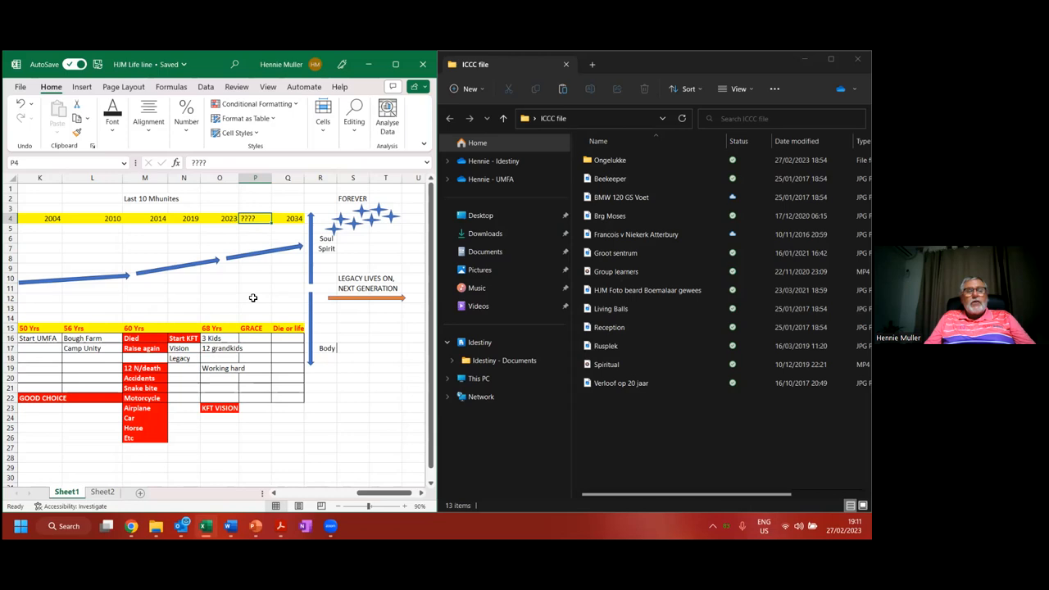
left_click(255, 328)
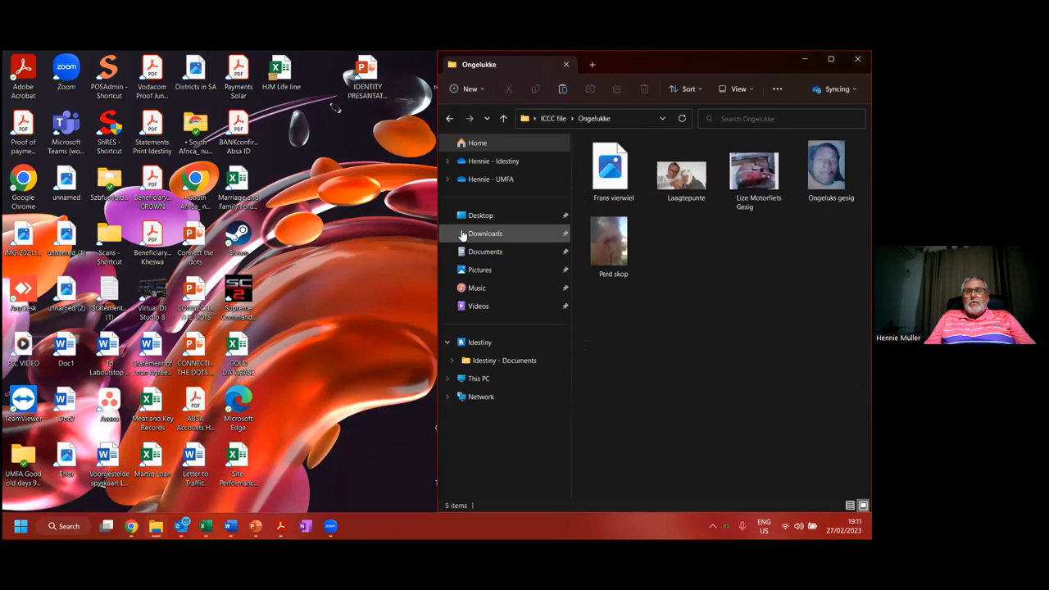
Step: Maximise the Ongelukke folder and view the Frans vierwiel accident photo
left_click(831, 58)
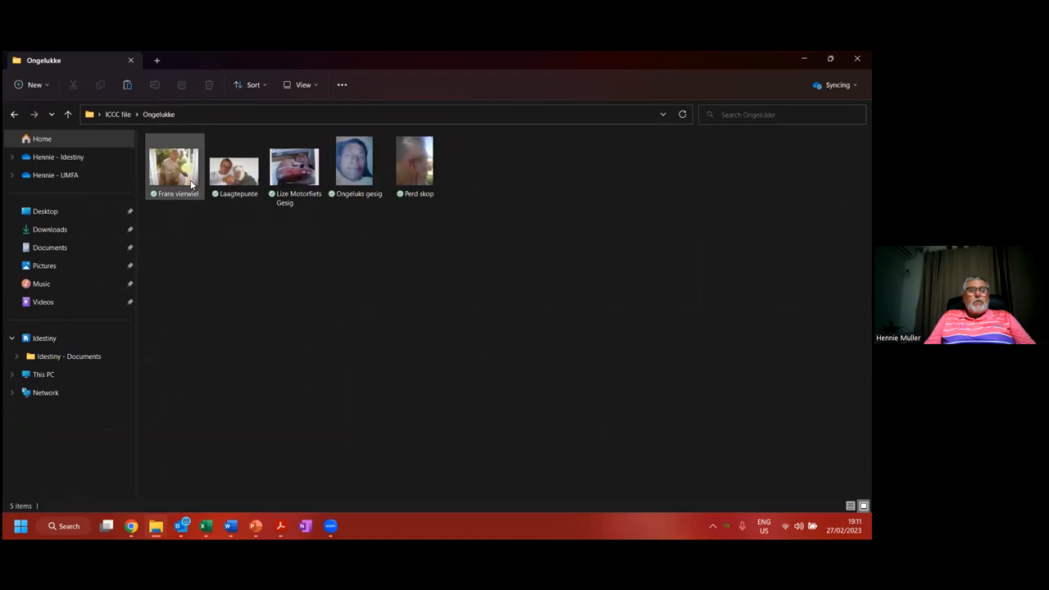
double_click(174, 164)
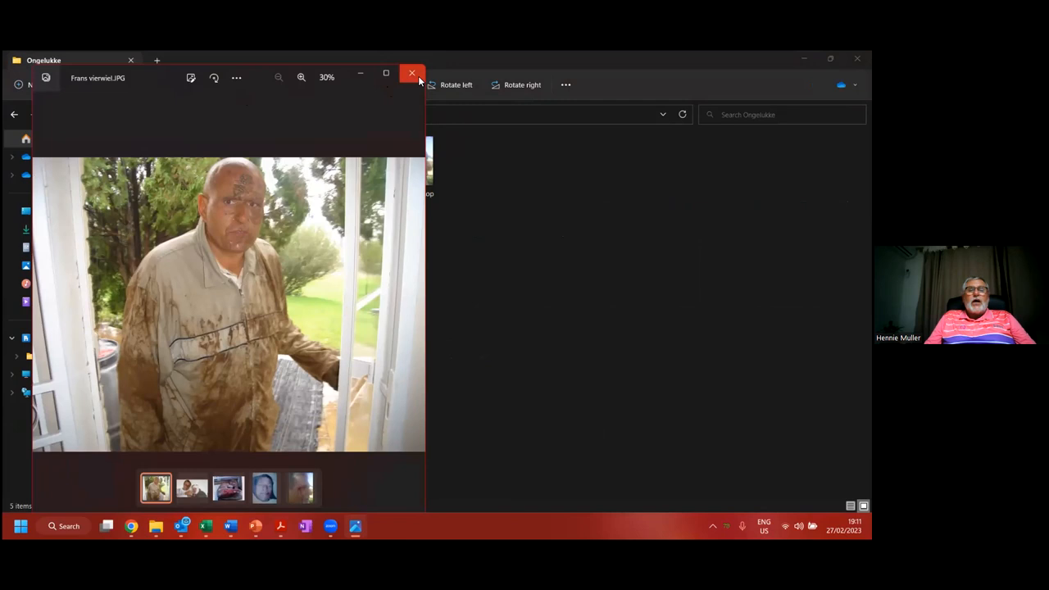
left_click(411, 73)
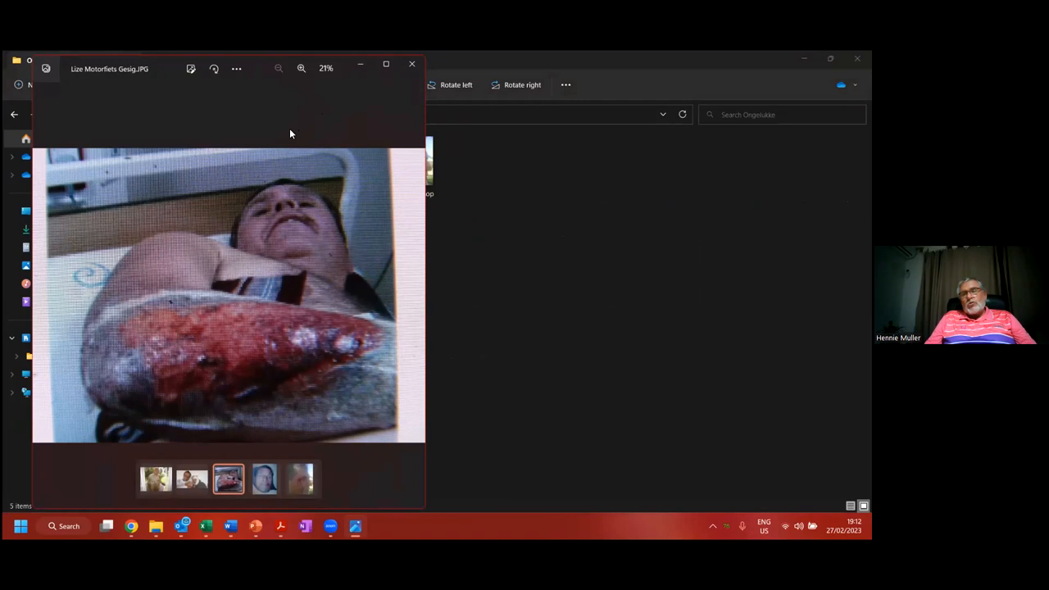
left_click(411, 64)
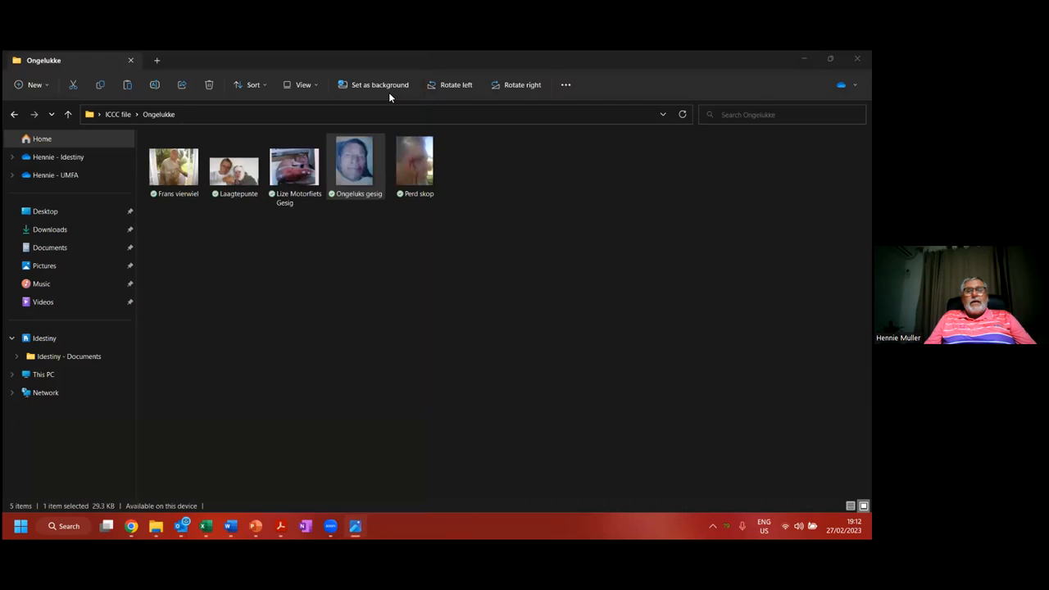
Step: View the Perd skop and Laagtepunte accident photos one after another
double_click(415, 161)
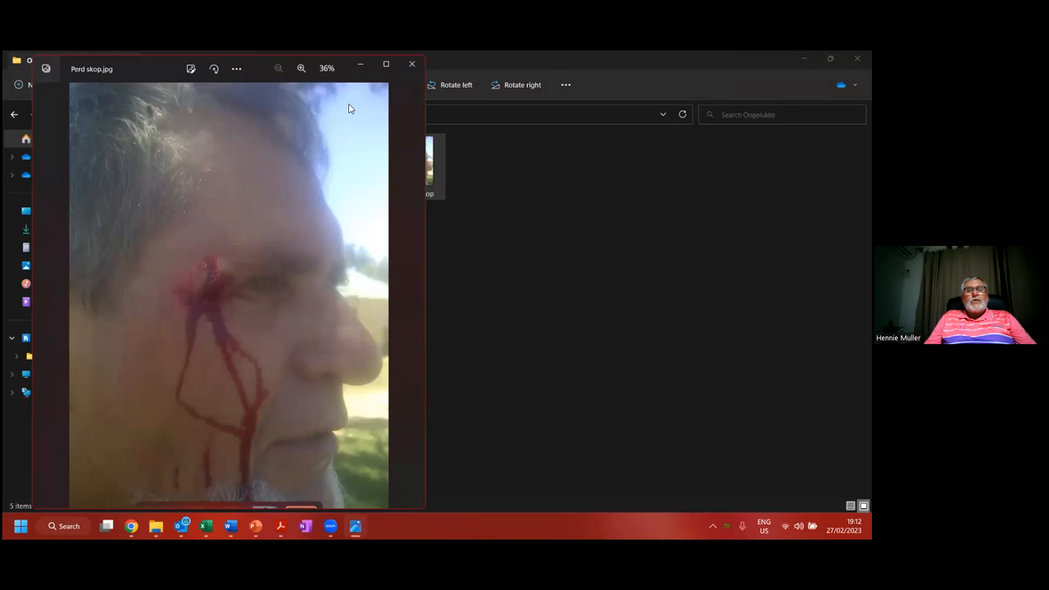
left_click(411, 64)
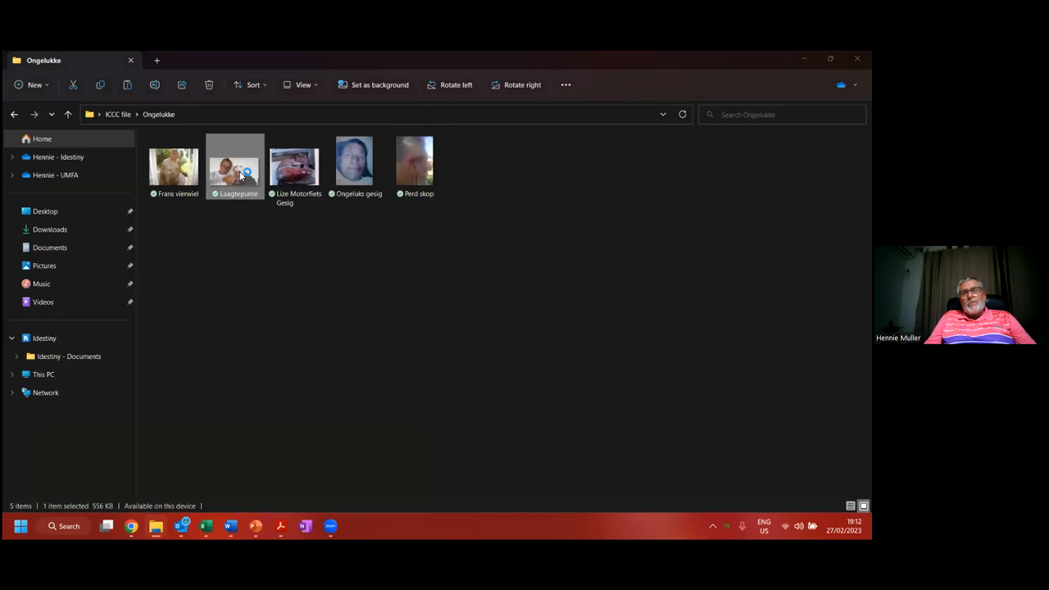
double_click(236, 164)
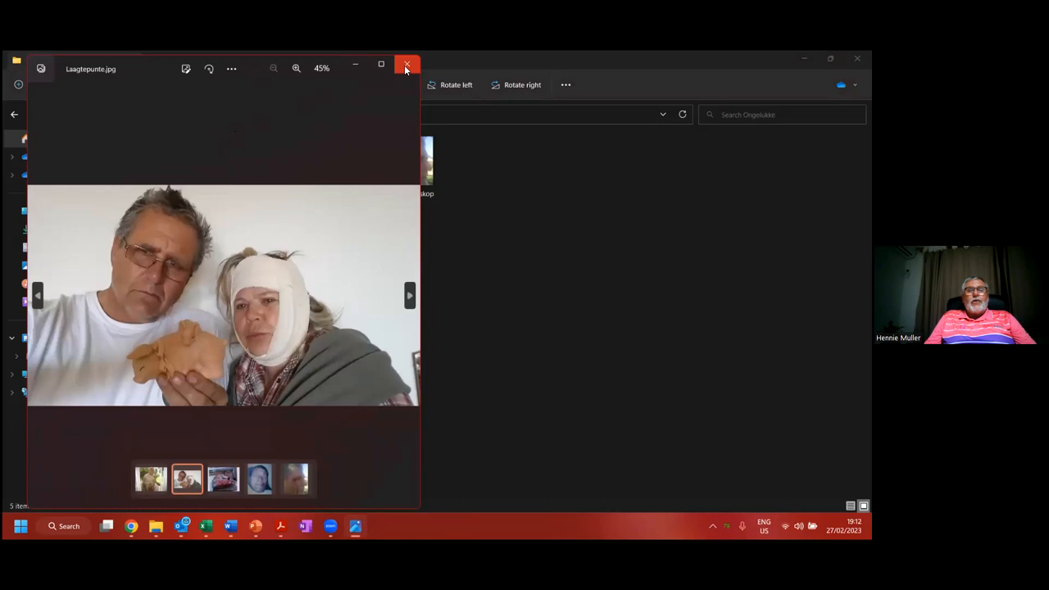
left_click(407, 65)
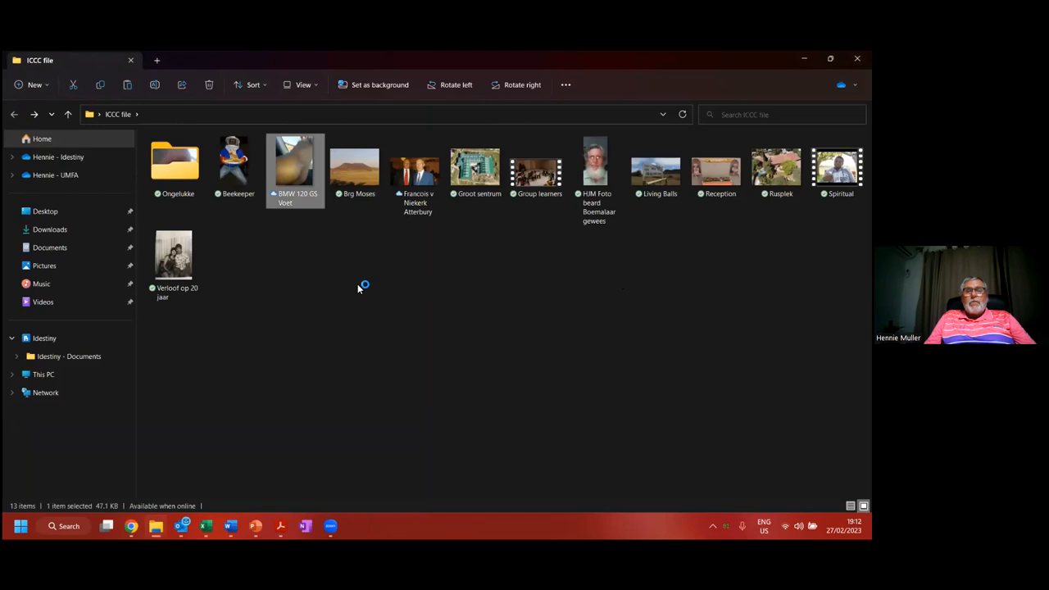
Step: View the BMW 120 GS Voet photo, step to the next pictures, then bring up Verloof op 20 jaar
double_click(296, 164)
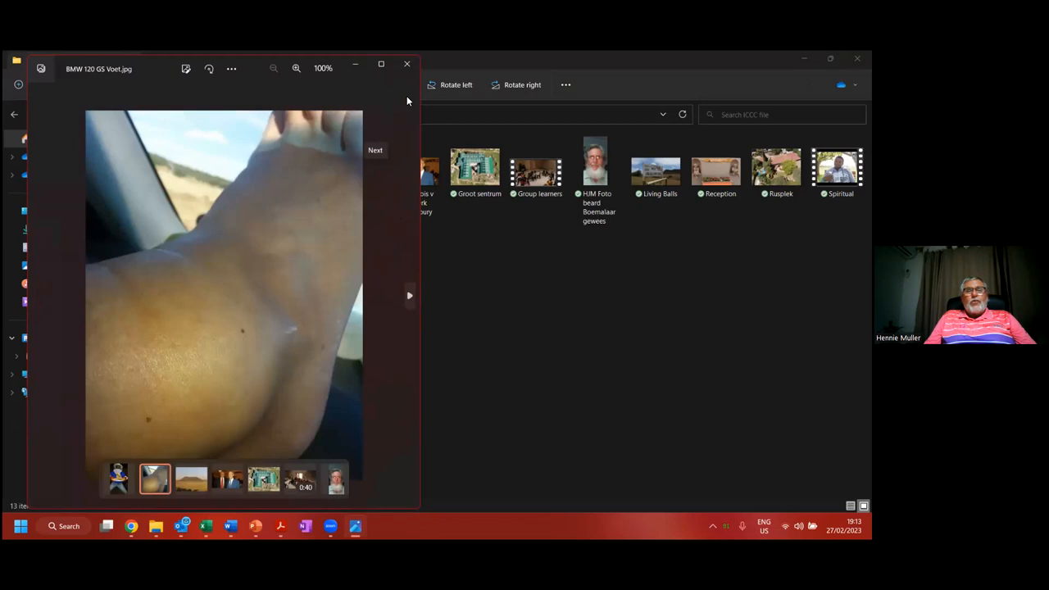
left_click(406, 64)
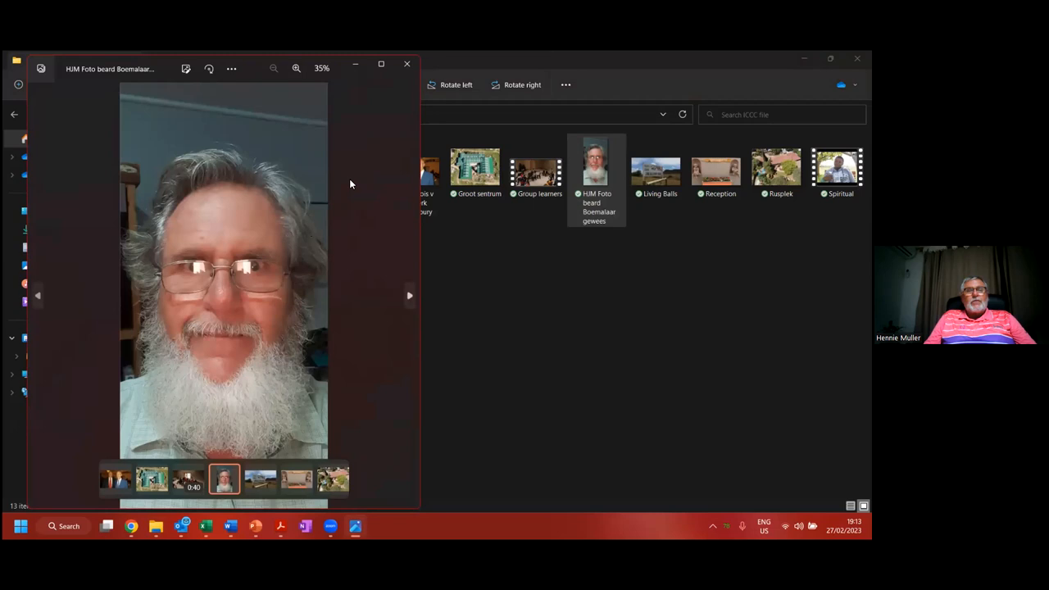
left_click(407, 64)
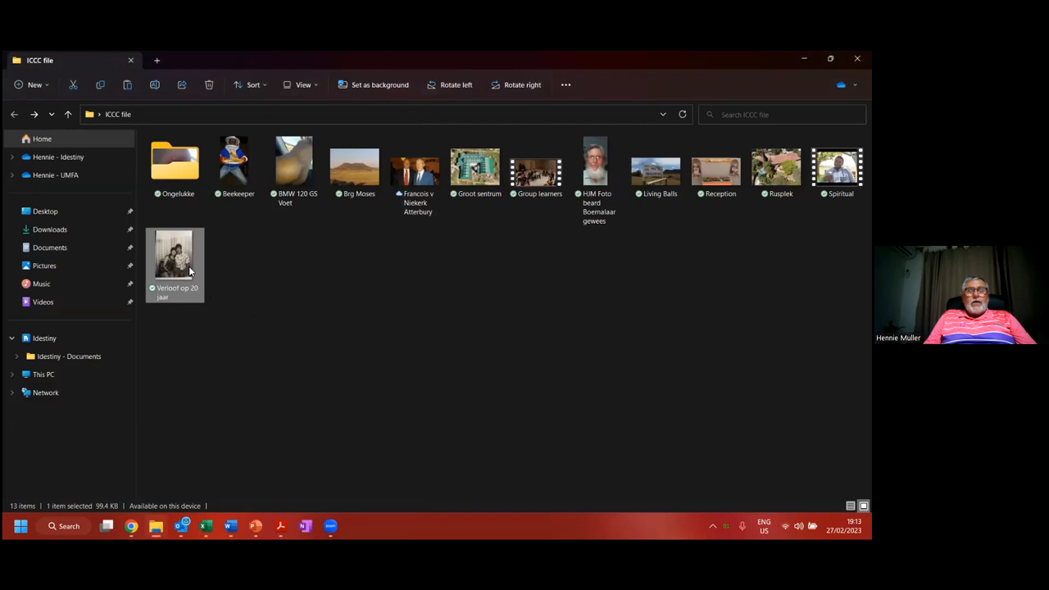
double_click(175, 259)
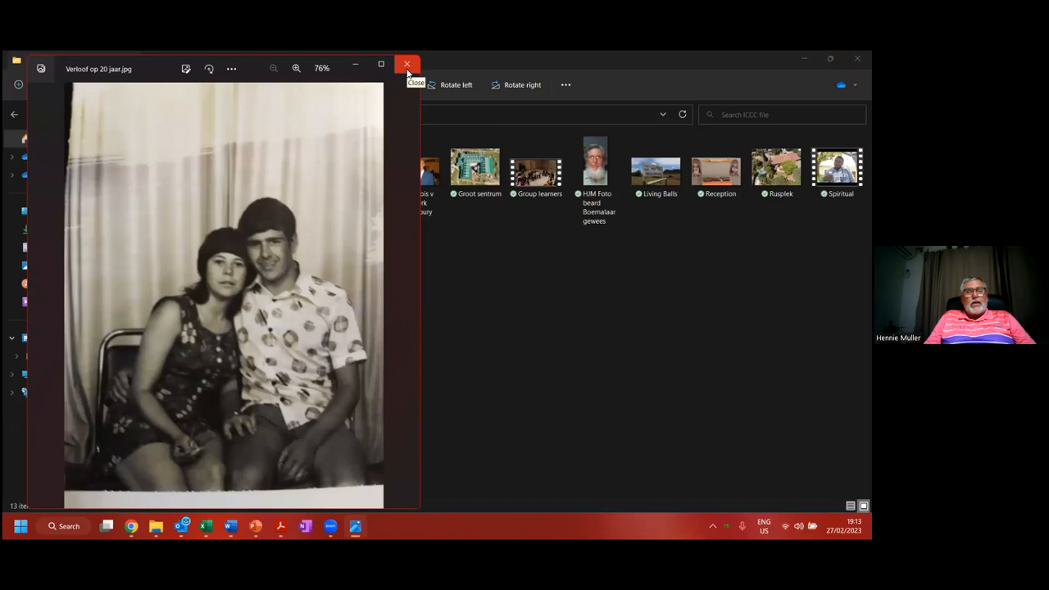
Step: Close the Verloof op 20 jaar photo before opening the Kingdom Foundation Trust presentation
left_click(408, 64)
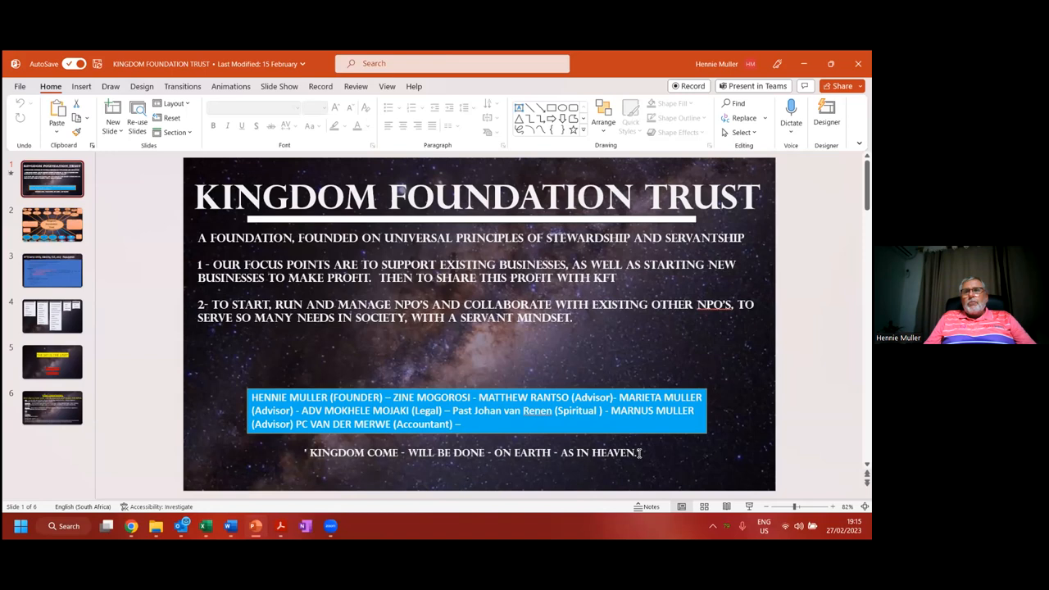
mouse_move(611, 367)
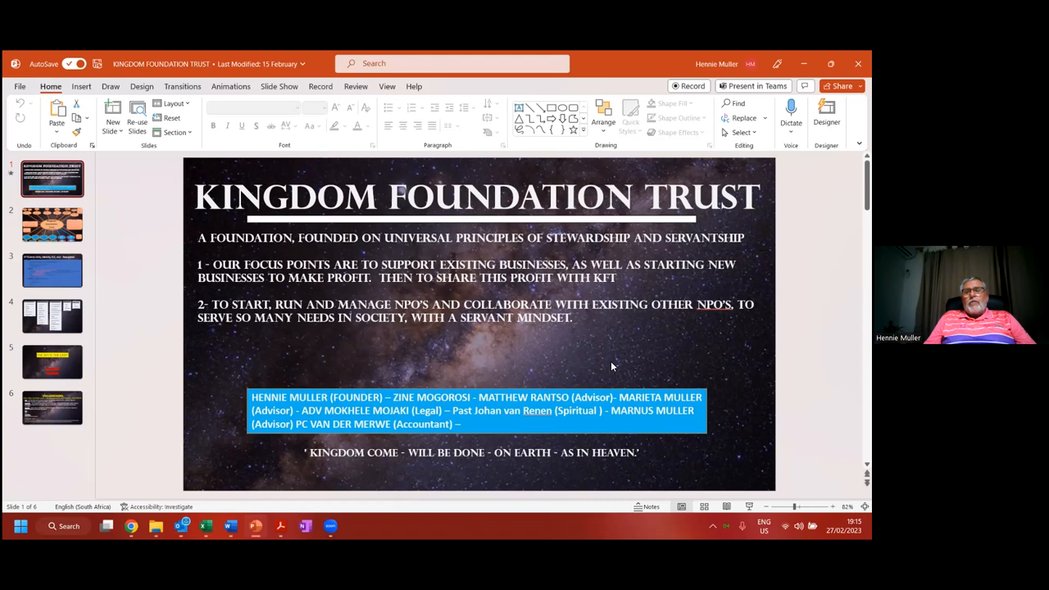
Step: Show slide 2, the Kingdom Foundation Trust organisation diagram
left_click(51, 224)
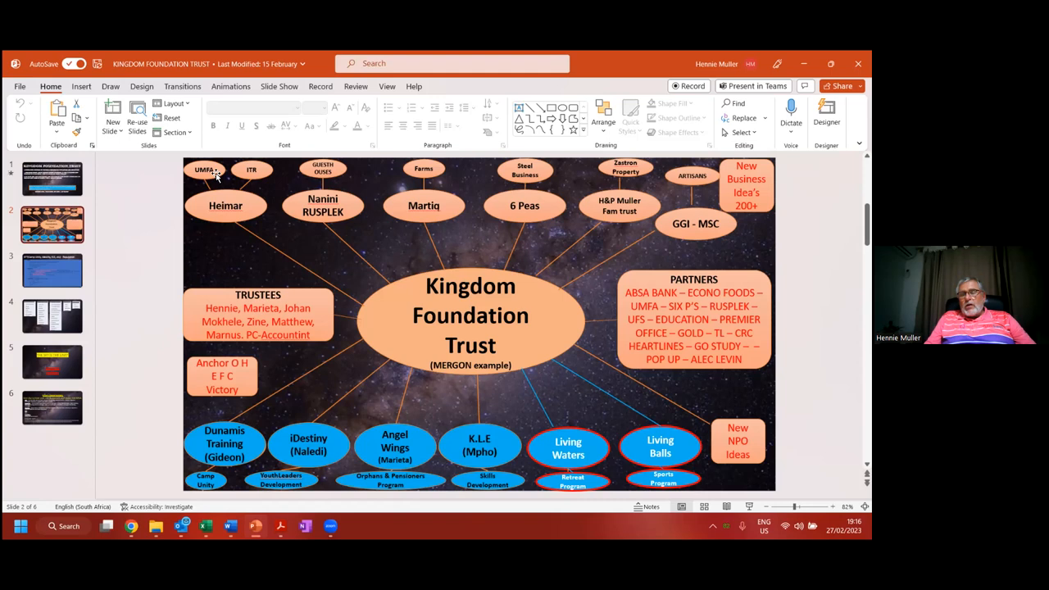
mouse_move(255, 256)
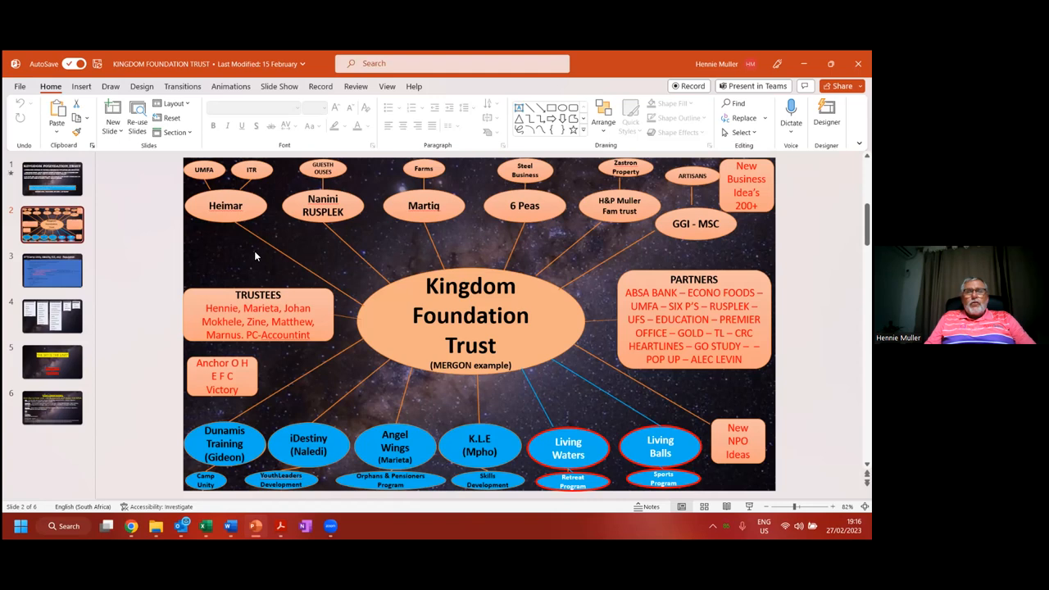
mouse_move(210, 172)
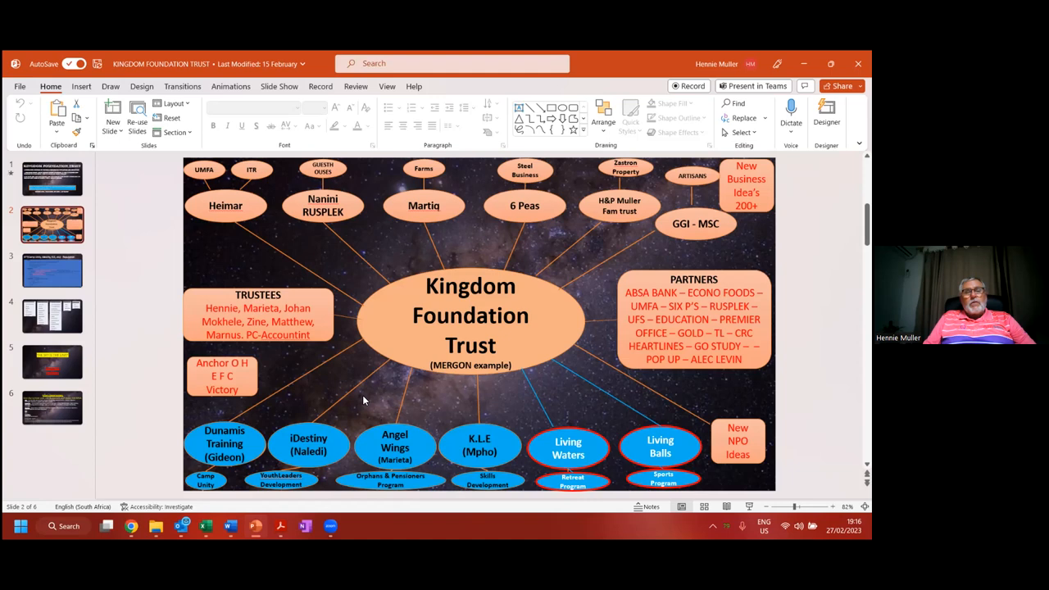
left_click(251, 170)
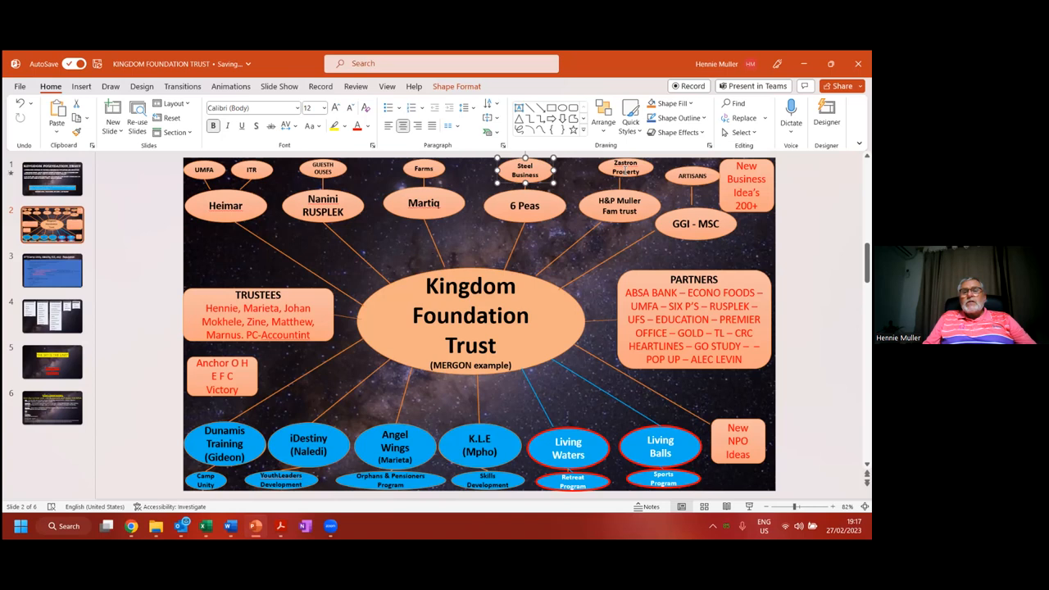
left_click(626, 170)
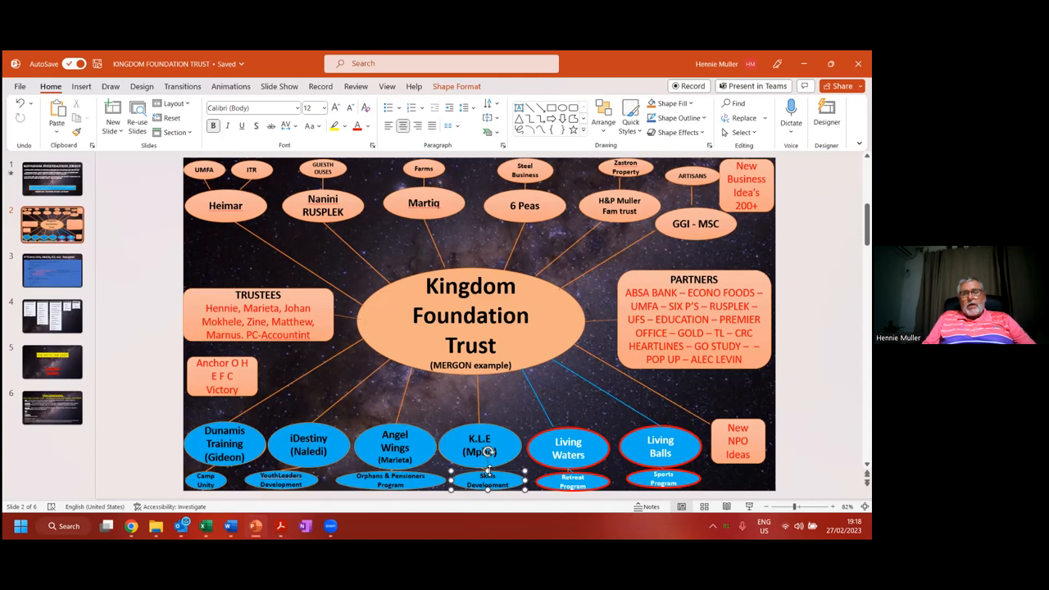
mouse_move(552, 454)
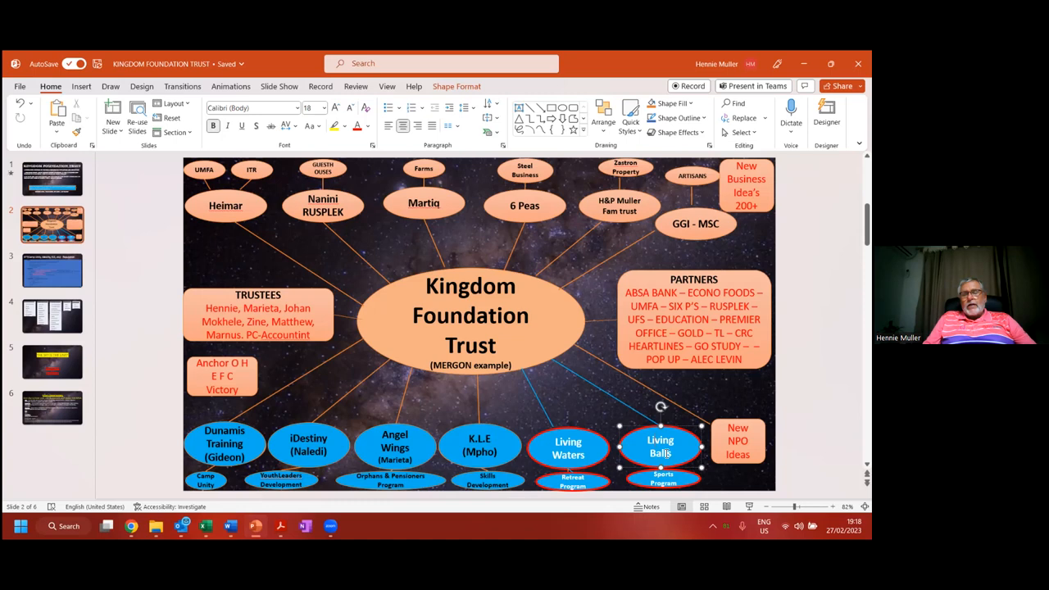
left_click(568, 449)
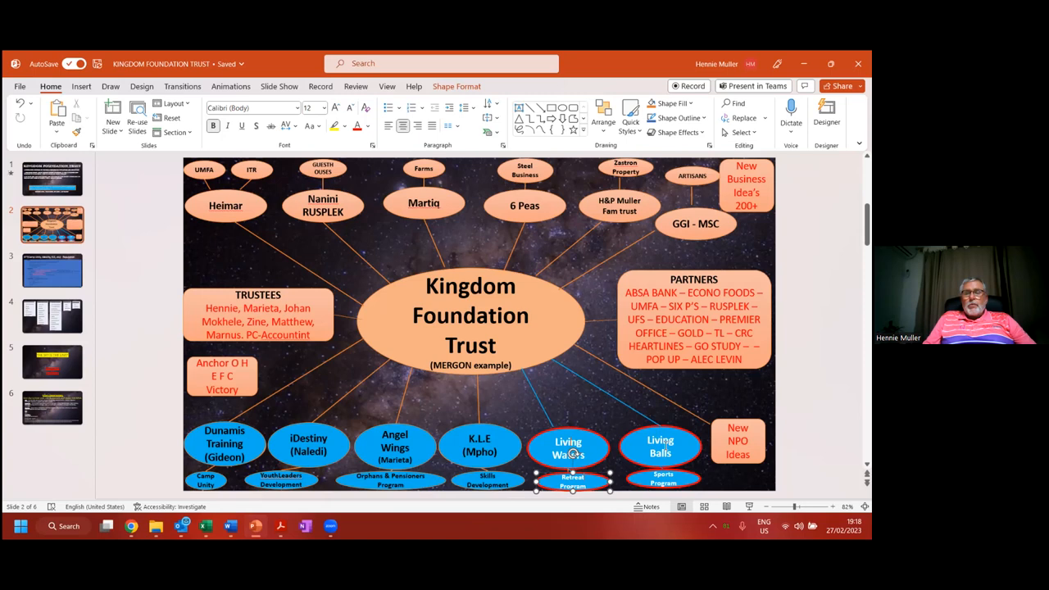
left_click(660, 447)
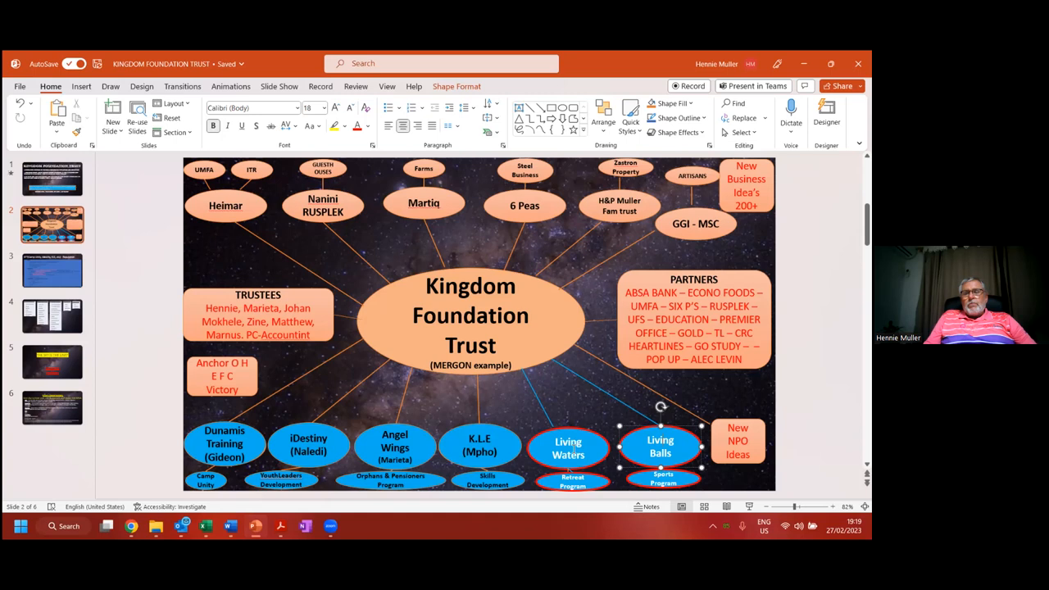
mouse_move(595, 420)
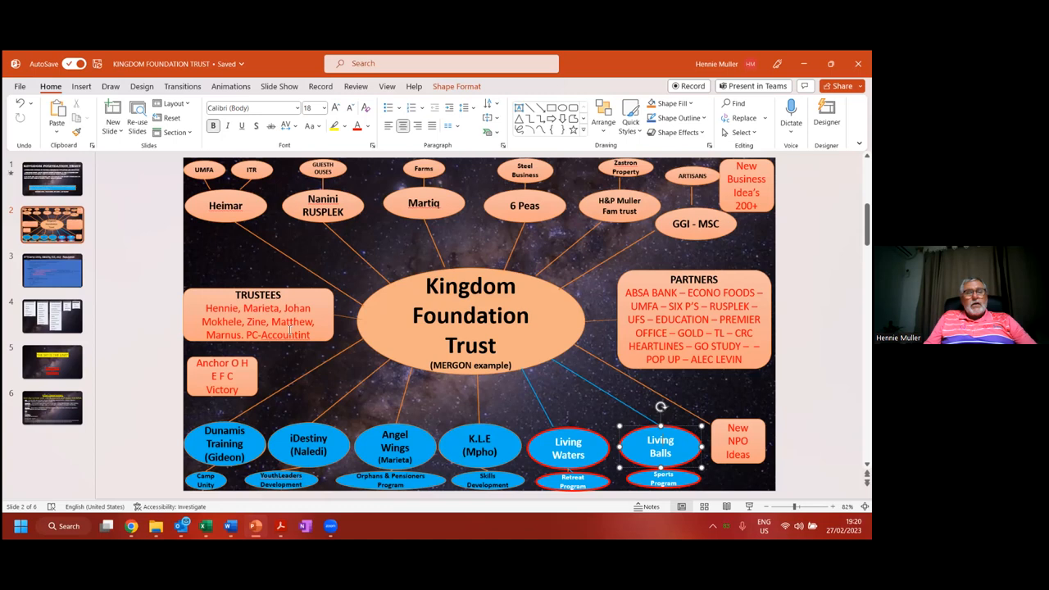
Step: Browse the ICCC file folder, viewing the Groot sentrum photo and then the Reception picture
double_click(291, 321)
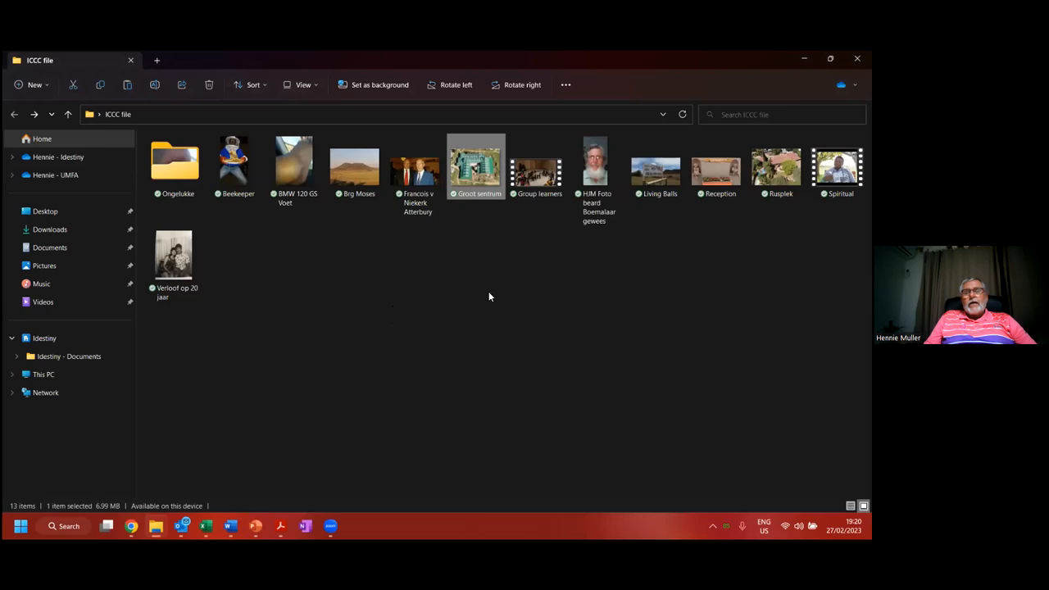
double_click(476, 164)
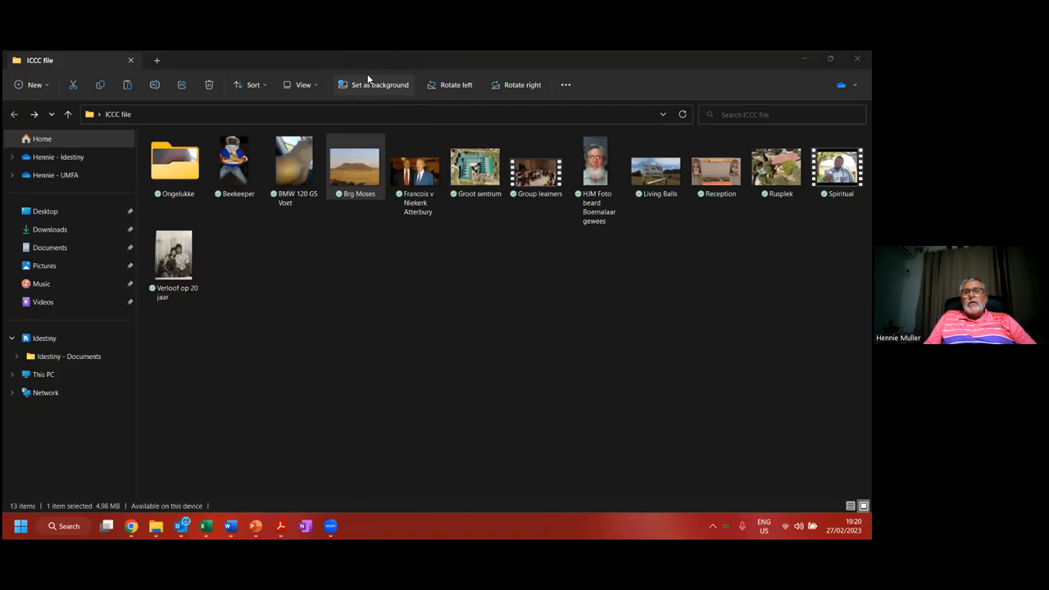
left_click(379, 85)
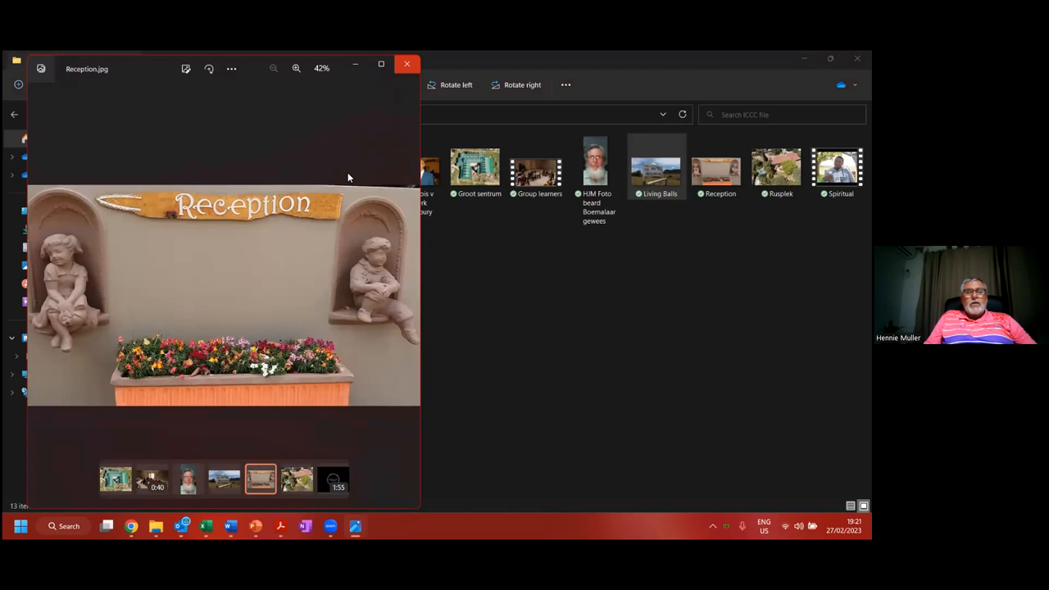
Step: Close Reception, view the Beekeeper photo, then close it to leave the ICCC file folder
left_click(407, 64)
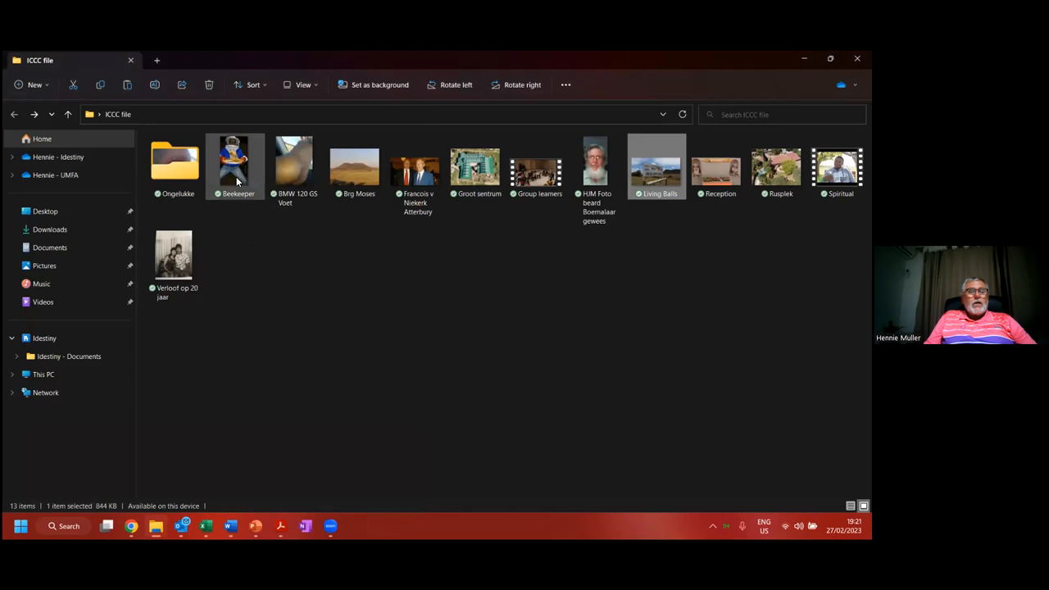
double_click(235, 161)
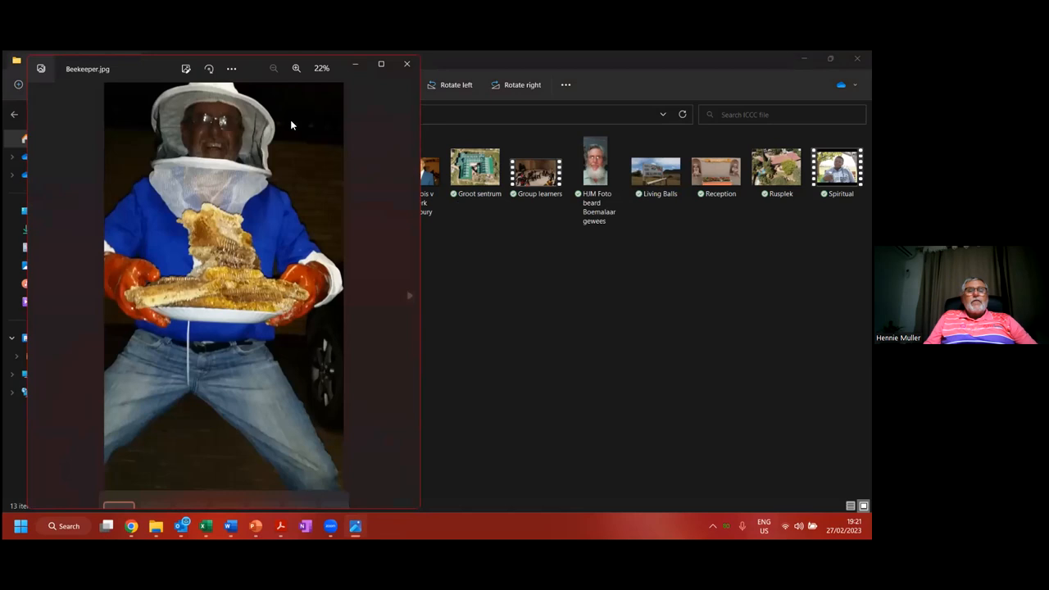
mouse_move(407, 65)
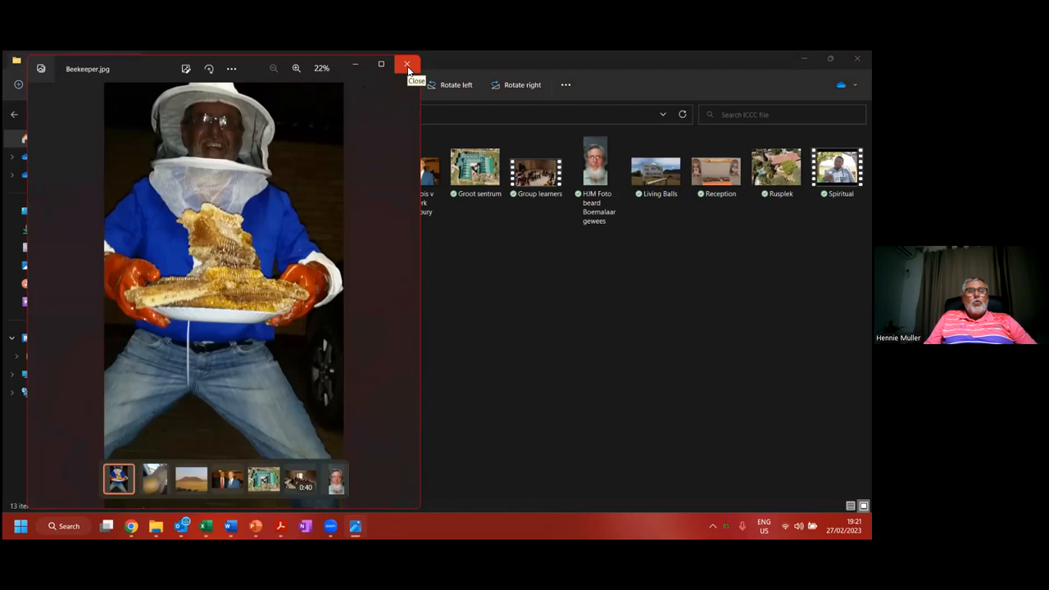
left_click(408, 64)
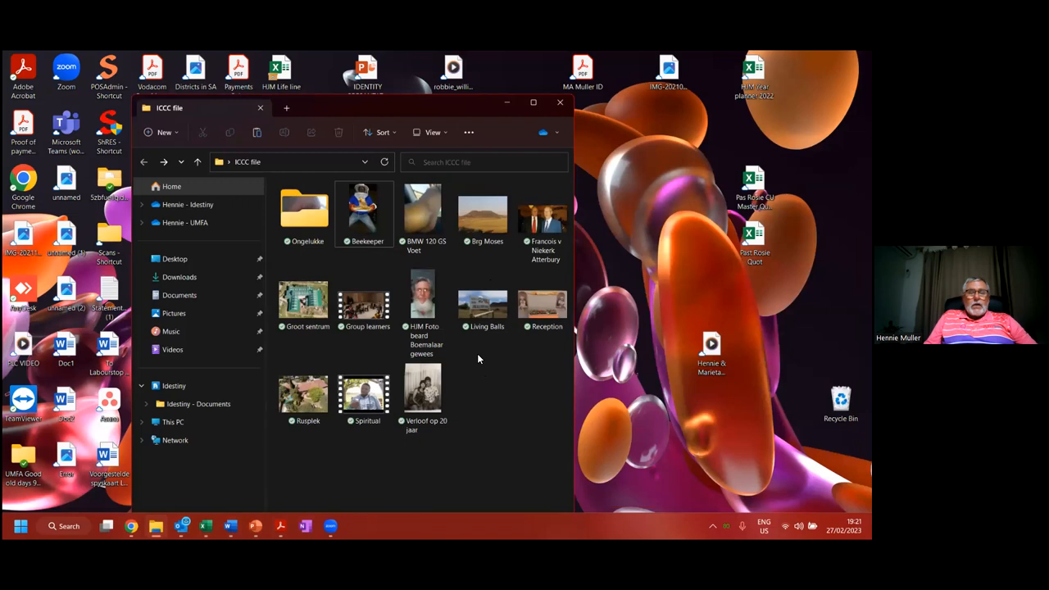
mouse_move(365, 394)
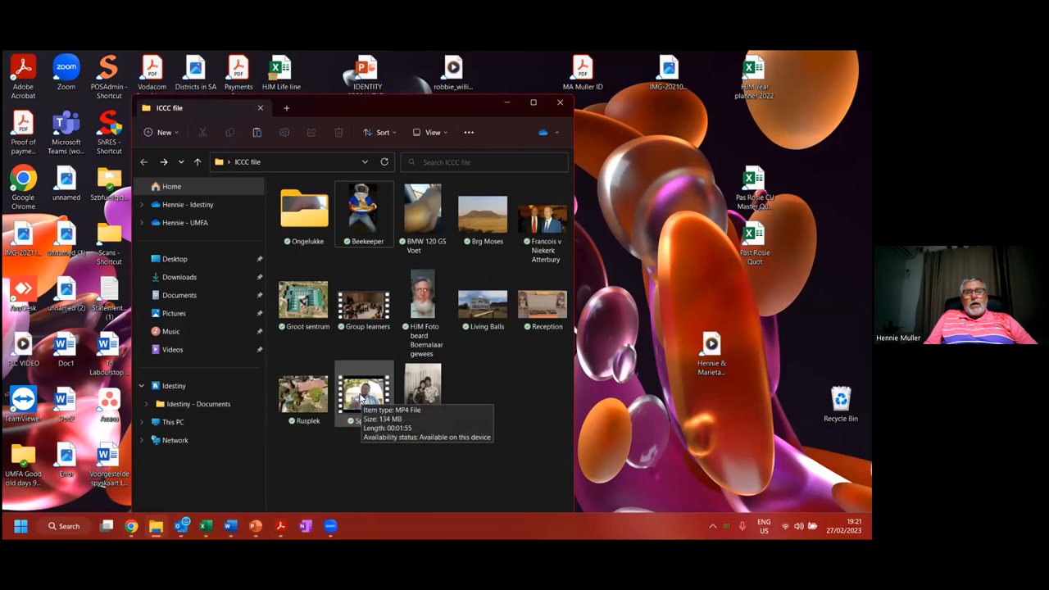
Step: Play the Spiritual MP4 in Media Player from the beginning
double_click(364, 390)
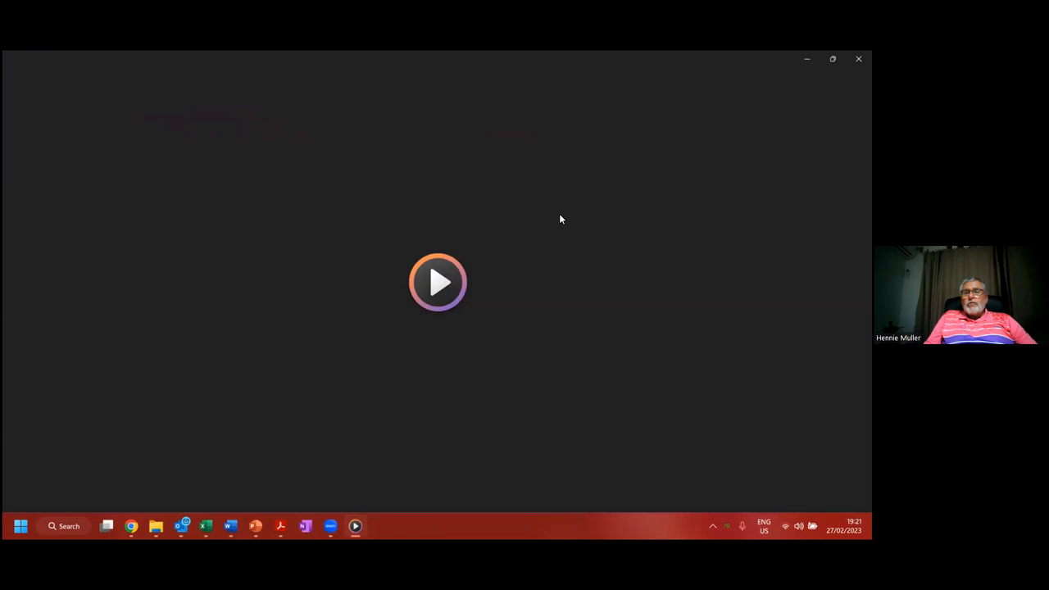
left_click(438, 282)
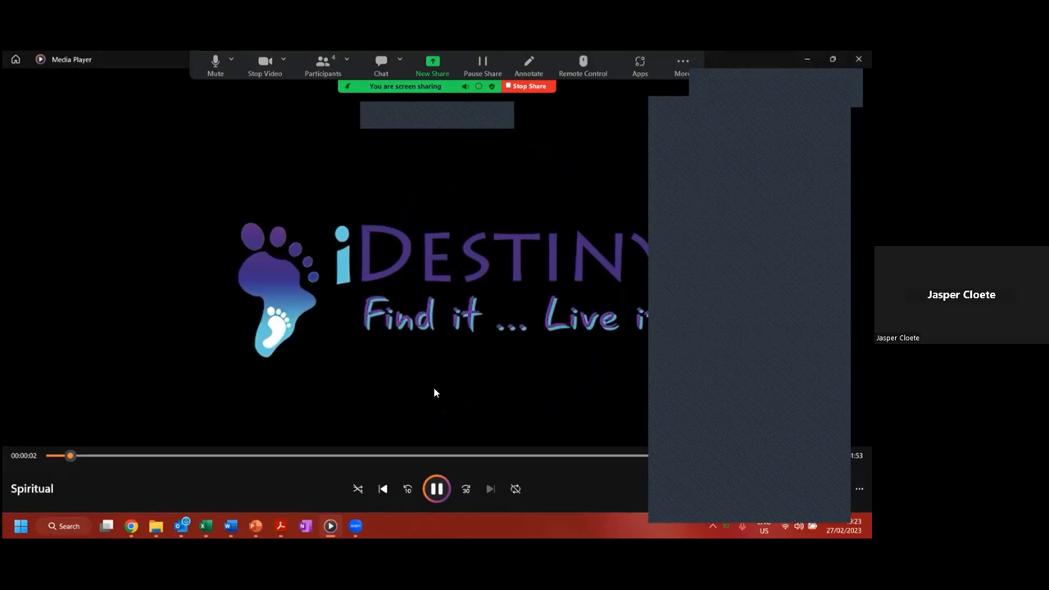